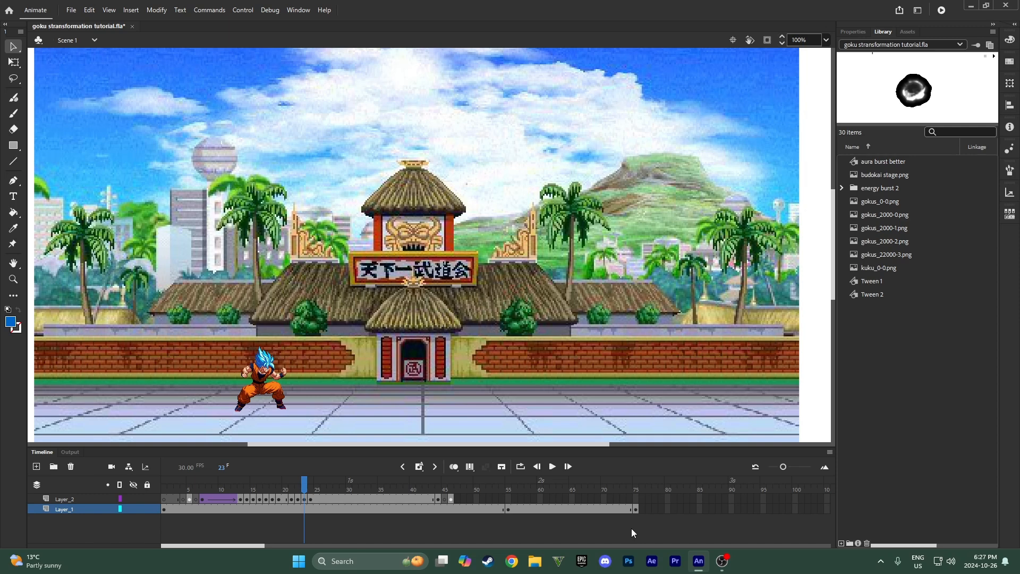
pyautogui.moveTo(428, 539)
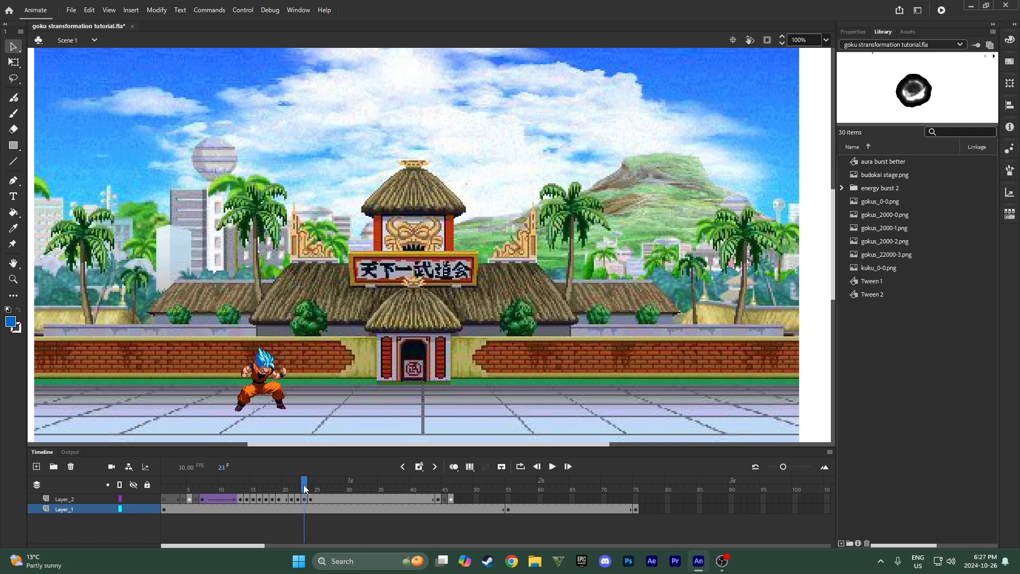
pyautogui.moveTo(319, 477)
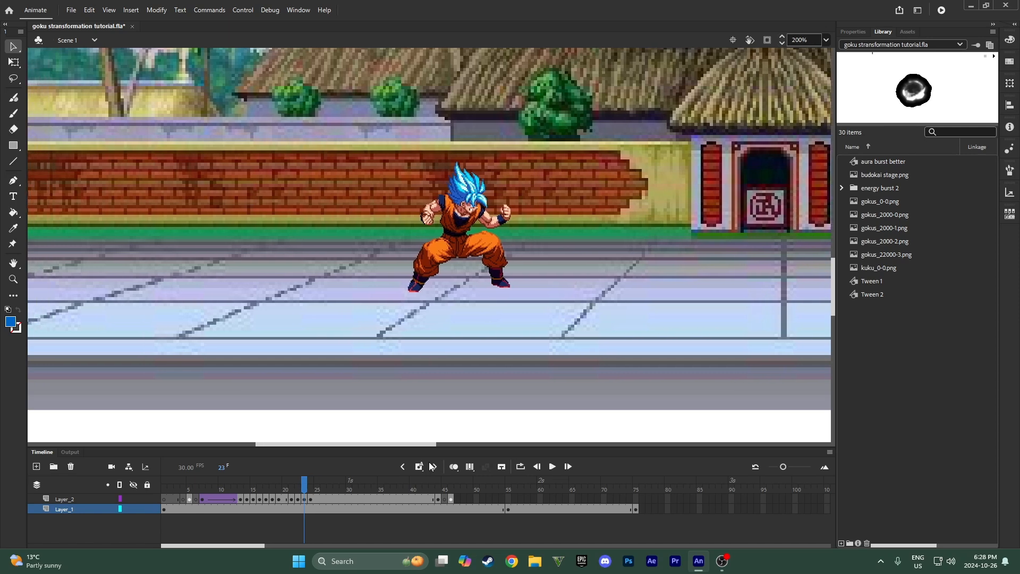
# - Rewind the scene and play back the transformation animation once
pyautogui.click(304, 484)
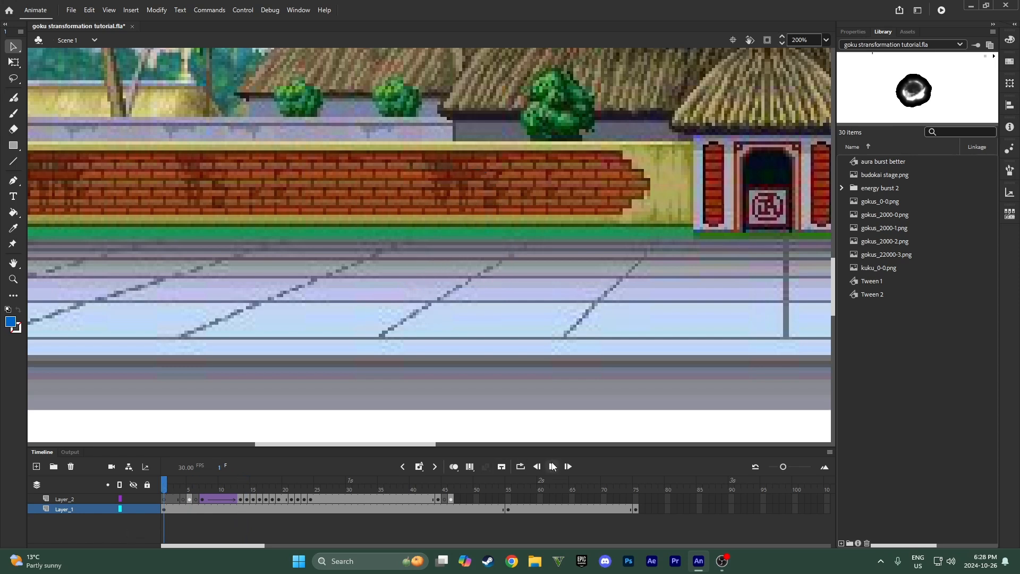
pyautogui.click(551, 466)
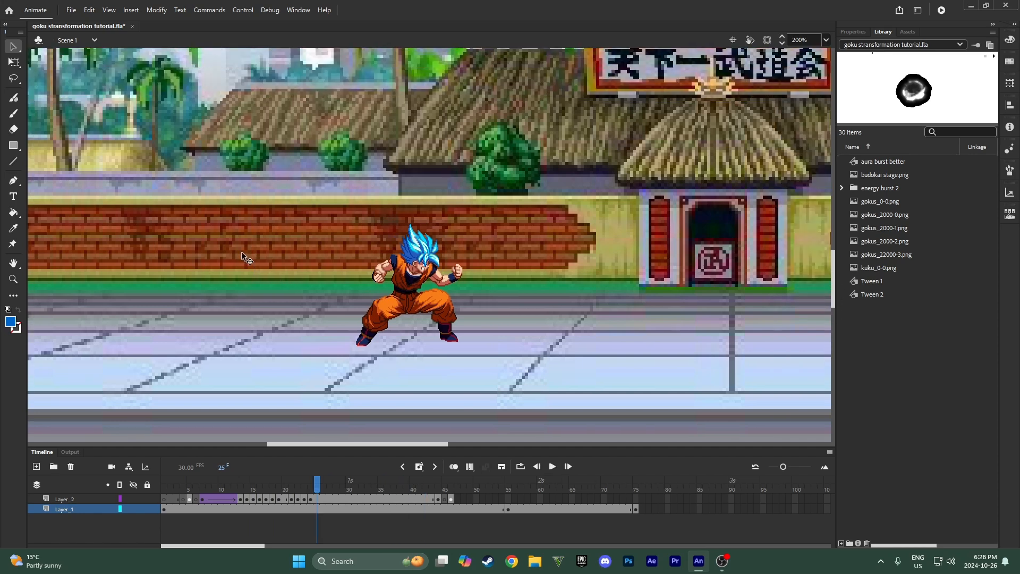
# - Create a new Graphic symbol named 'aura' via Insert > New Symbol
pyautogui.click(130, 10)
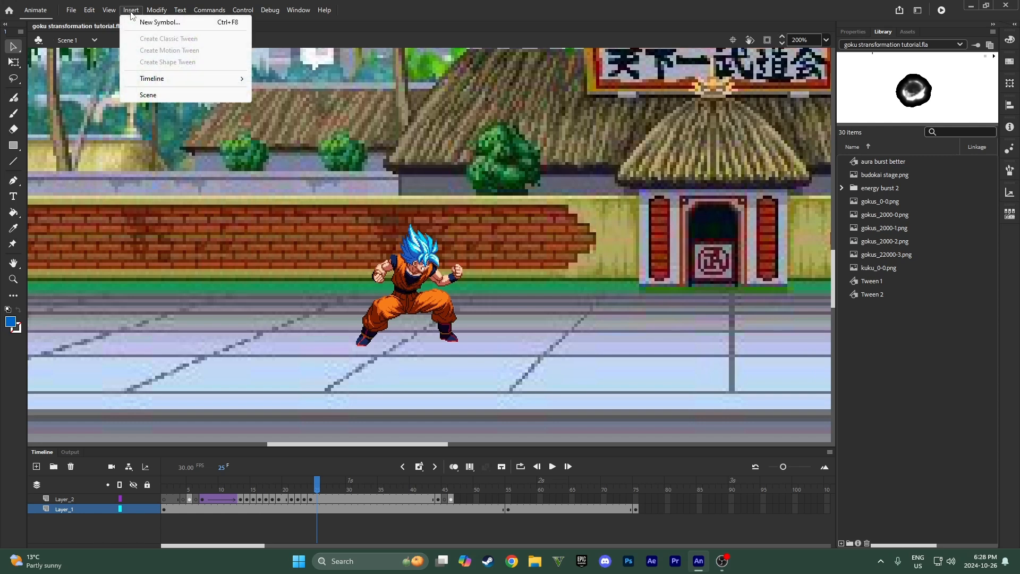
pyautogui.moveTo(159, 23)
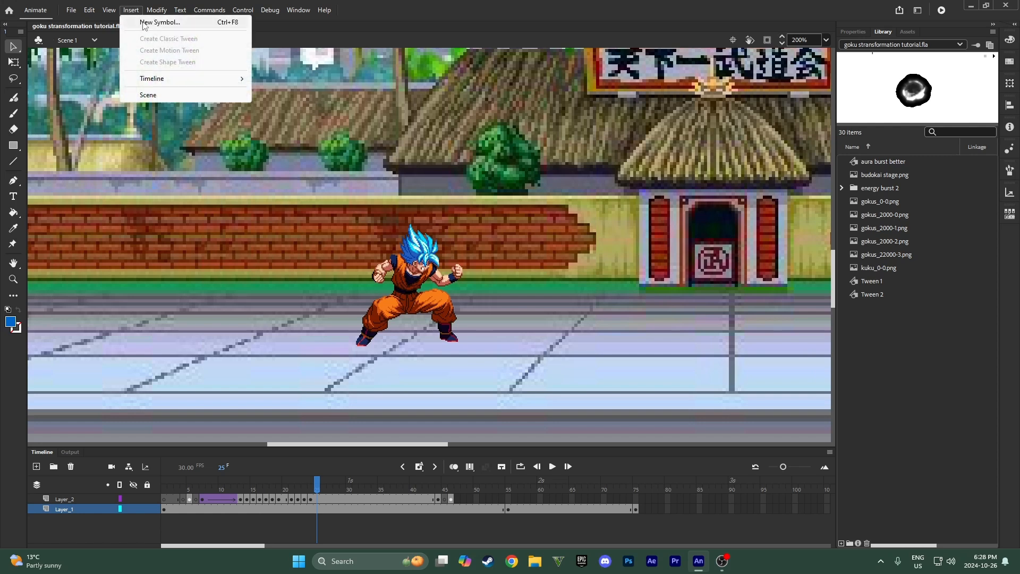
pyautogui.click(159, 22)
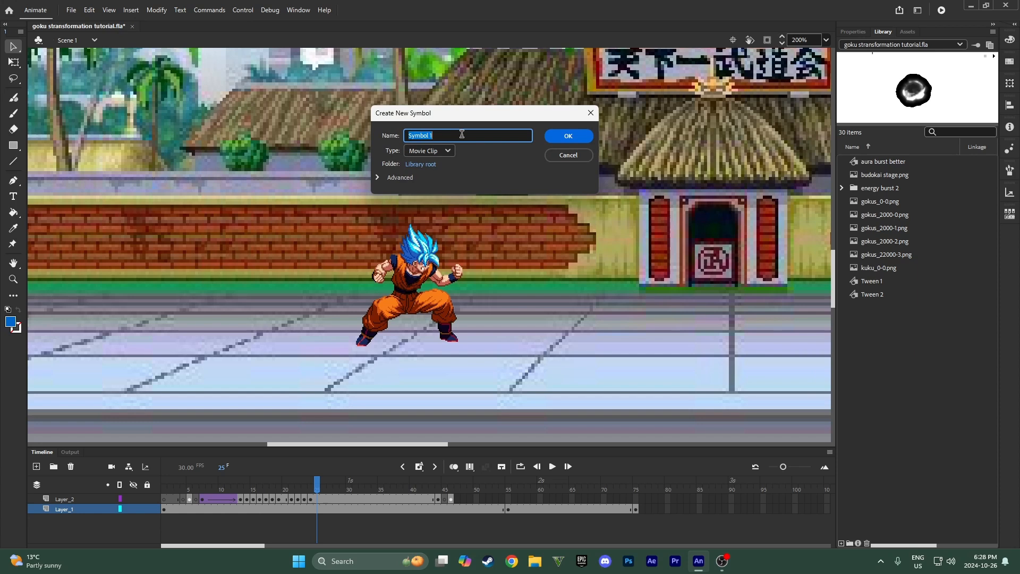
pyautogui.write('aura')
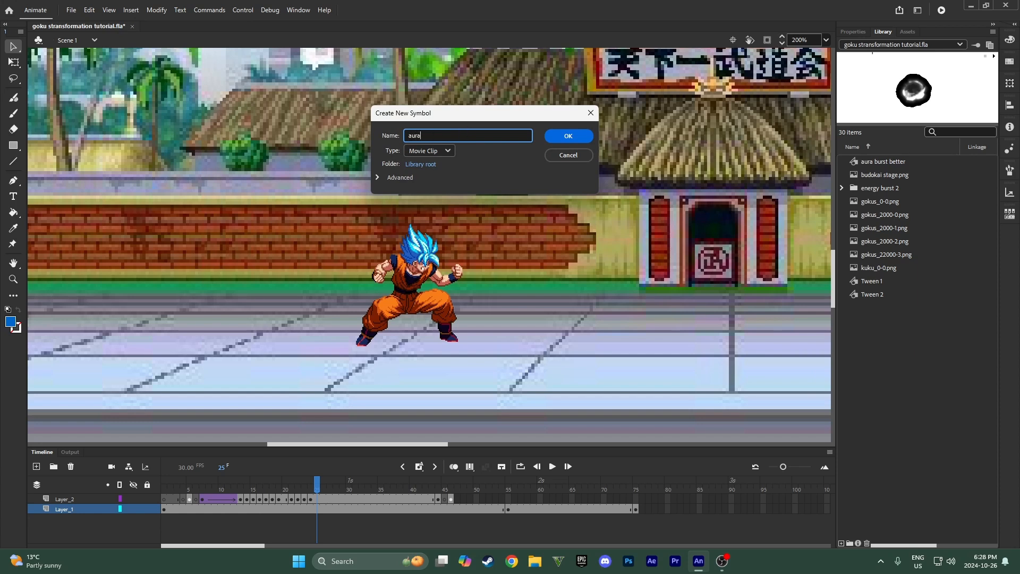
pyautogui.click(427, 150)
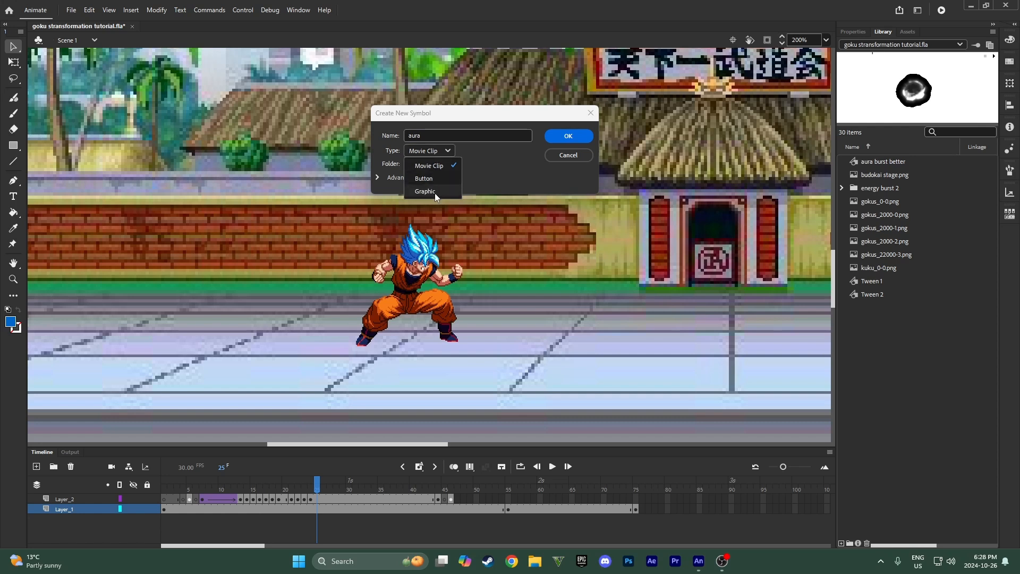
pyautogui.click(423, 191)
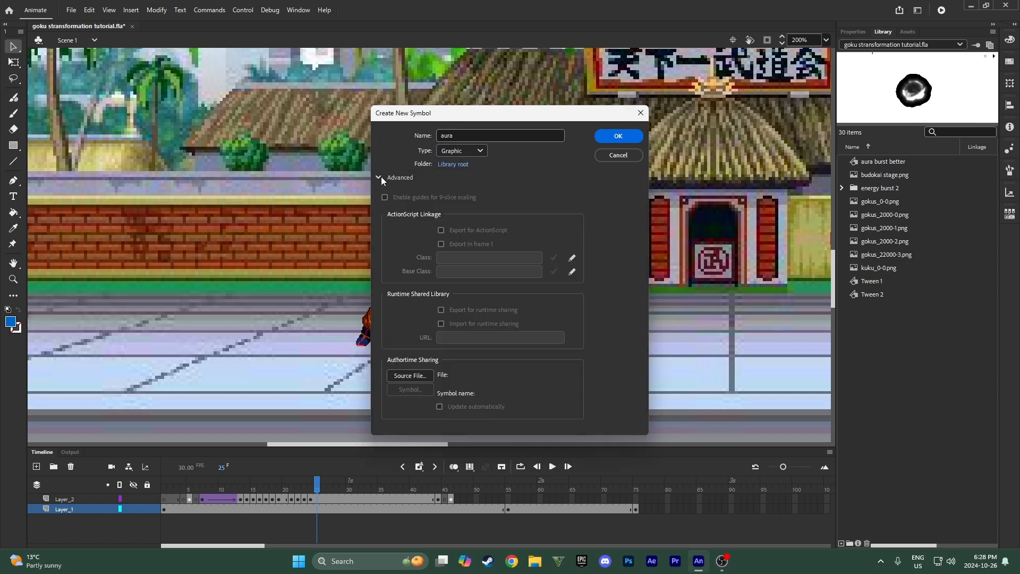
pyautogui.click(378, 177)
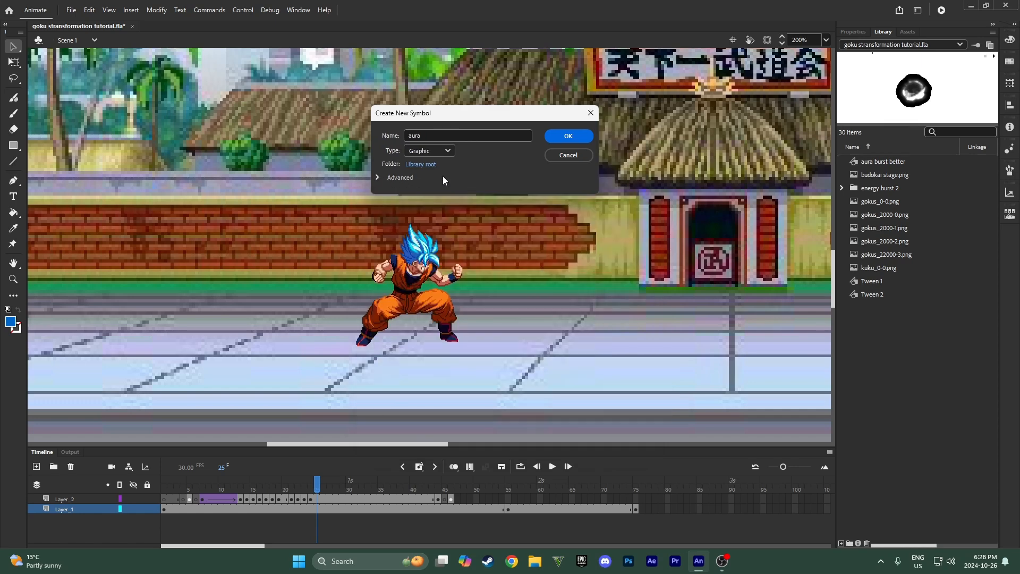
pyautogui.click(567, 136)
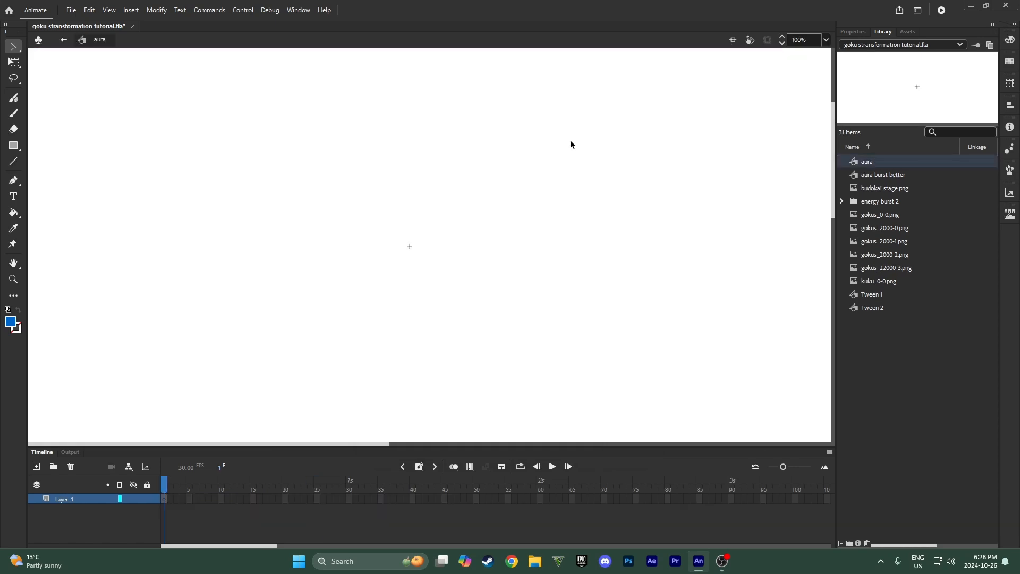
# - Import the super saiyan god aura GIF to the stage and preview its frames once
pyautogui.click(70, 9)
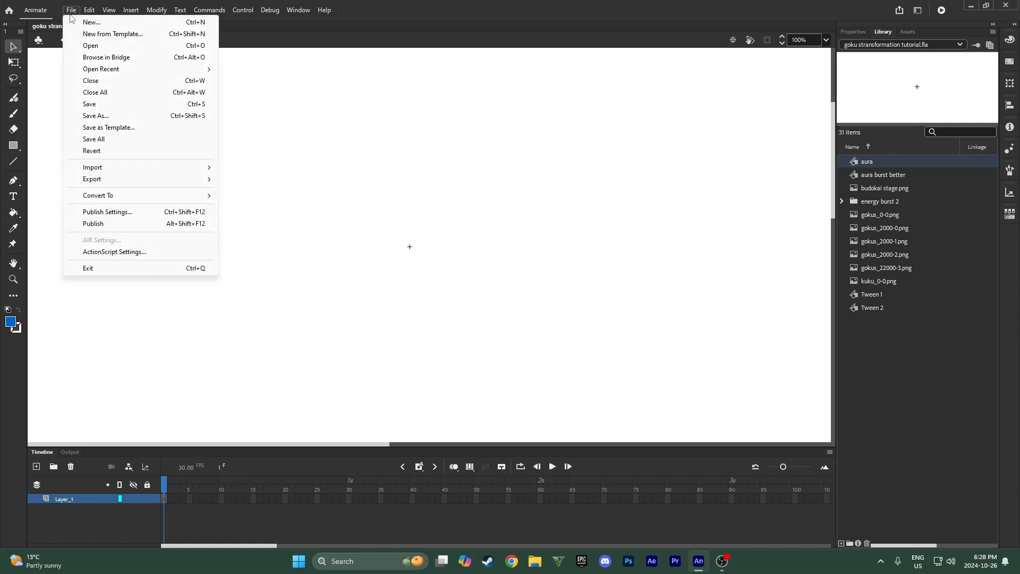
pyautogui.moveTo(92, 167)
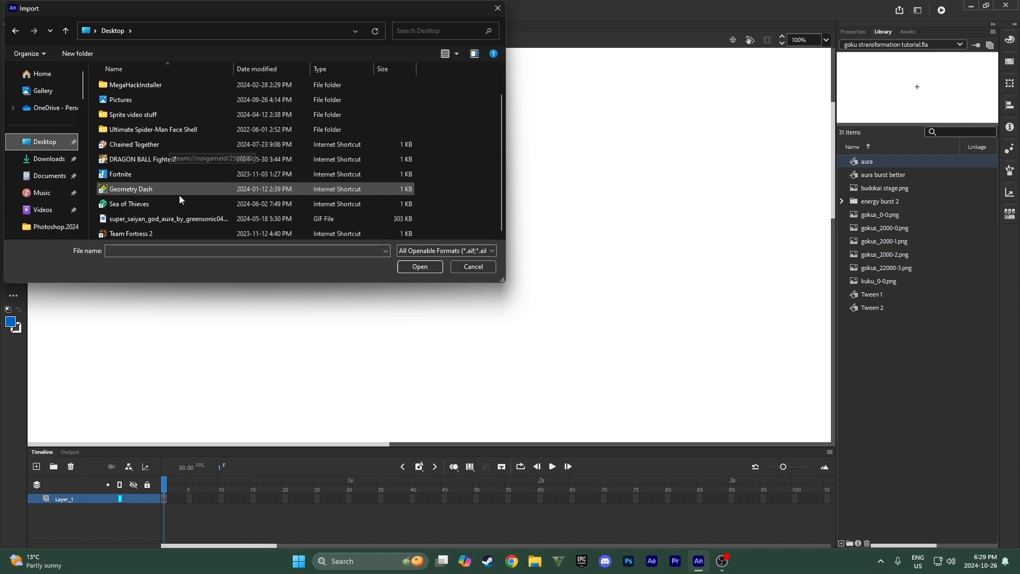
pyautogui.click(168, 218)
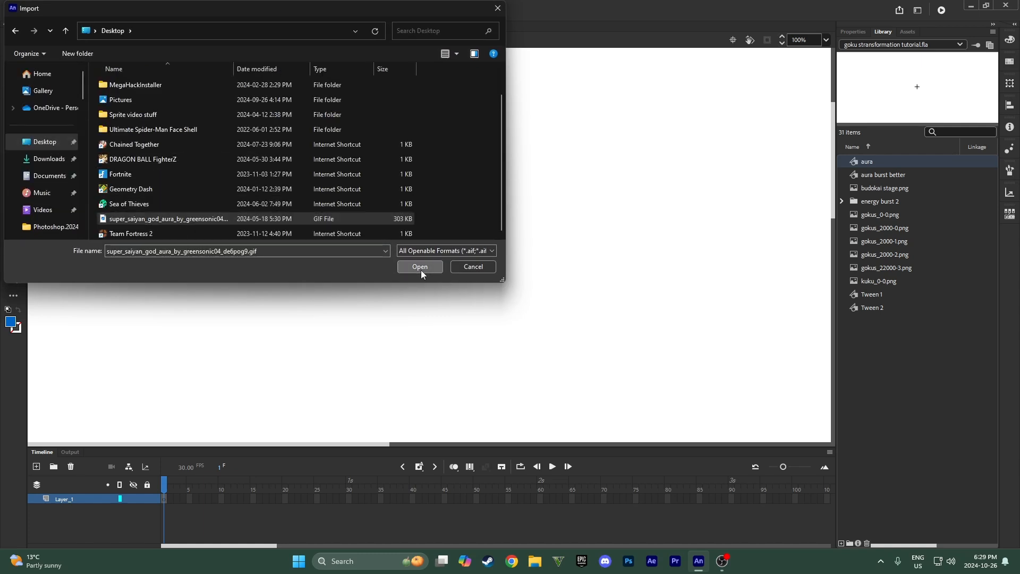
pyautogui.click(419, 267)
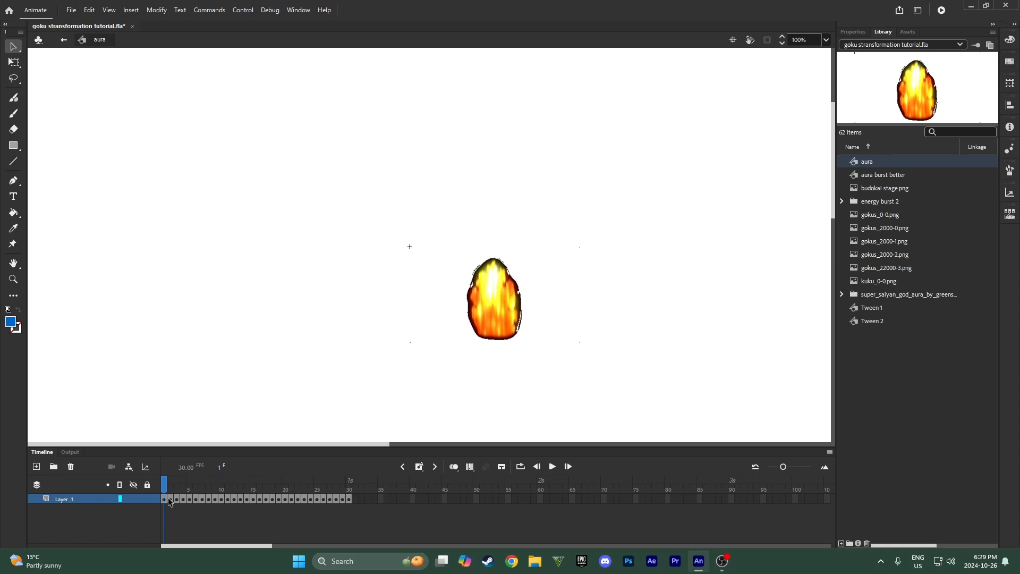
pyautogui.moveTo(551, 466)
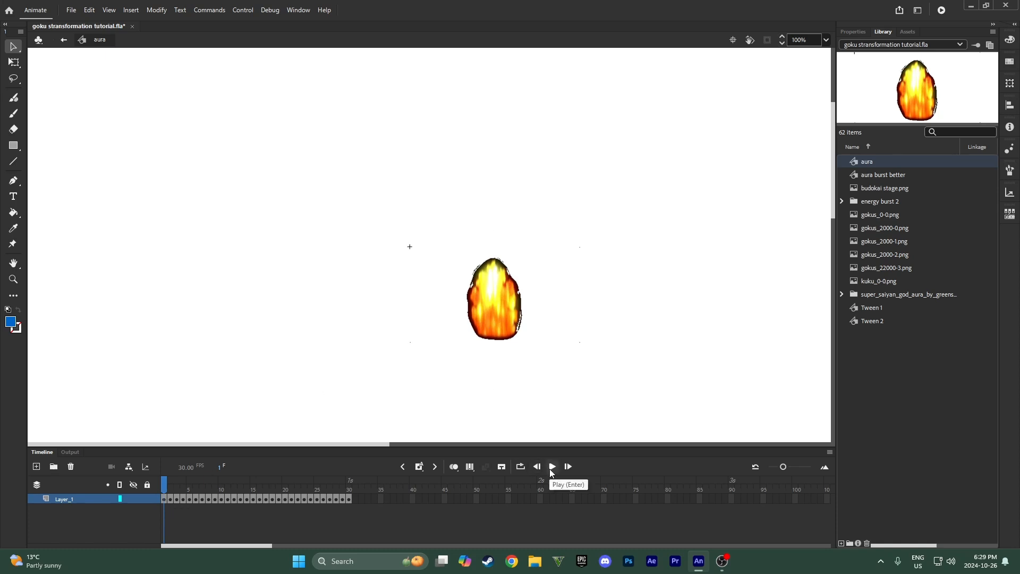
pyautogui.click(551, 467)
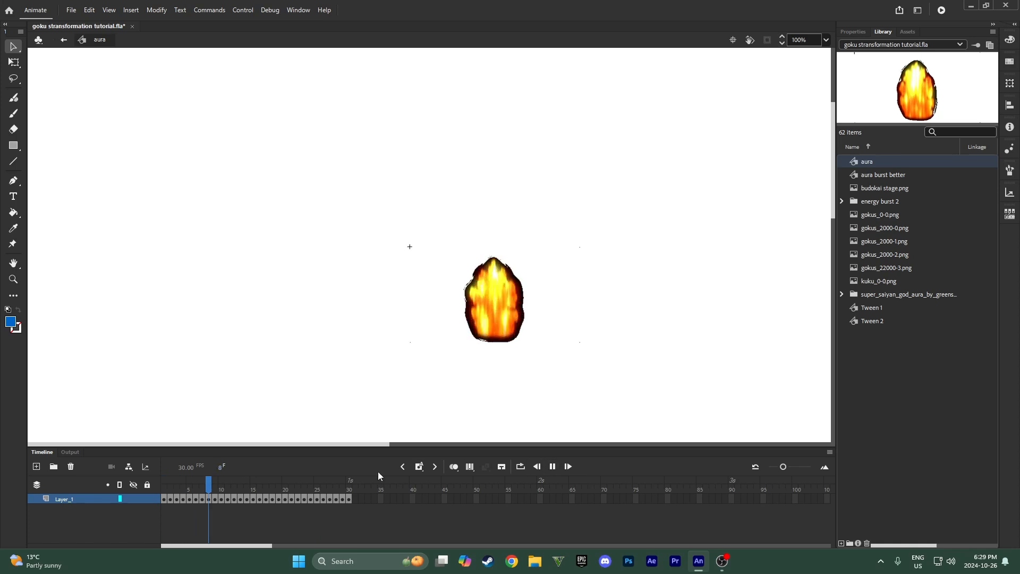
pyautogui.click(551, 466)
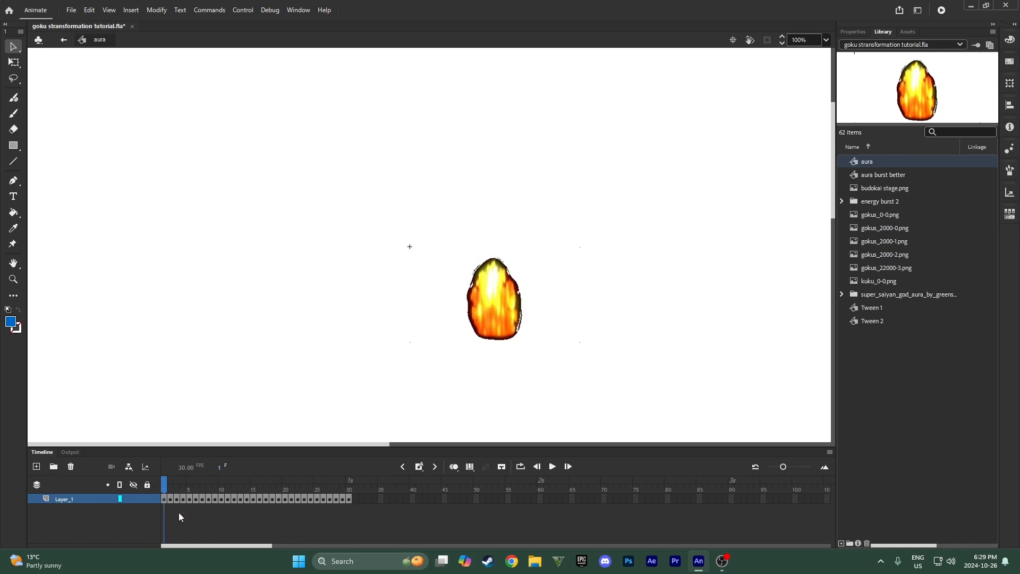
pyautogui.moveTo(473, 348)
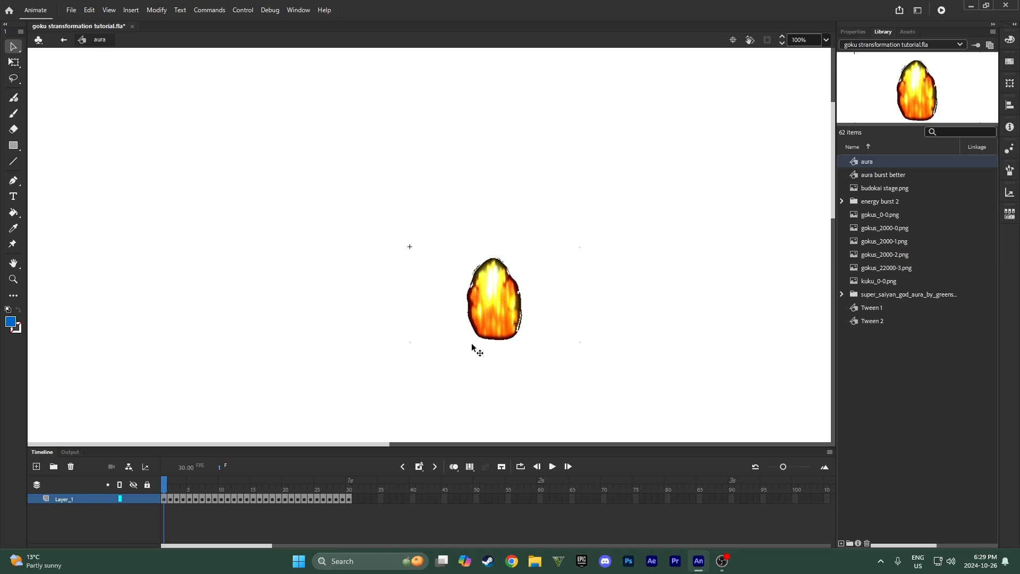
pyautogui.moveTo(515, 398)
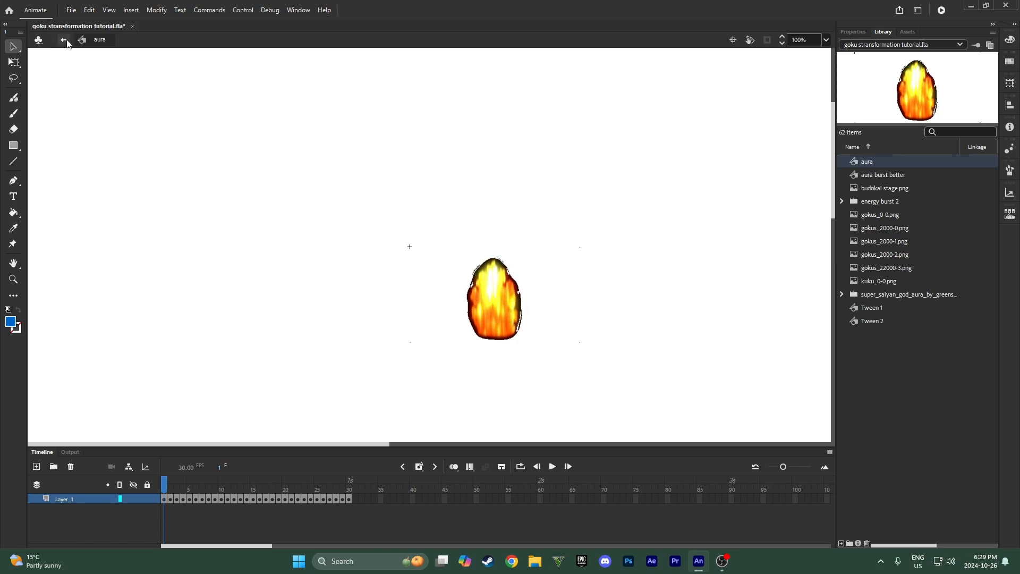
# - Return to Scene 1, go to the blue-hair frame 23 and add Layer_3 for the aura
pyautogui.click(61, 40)
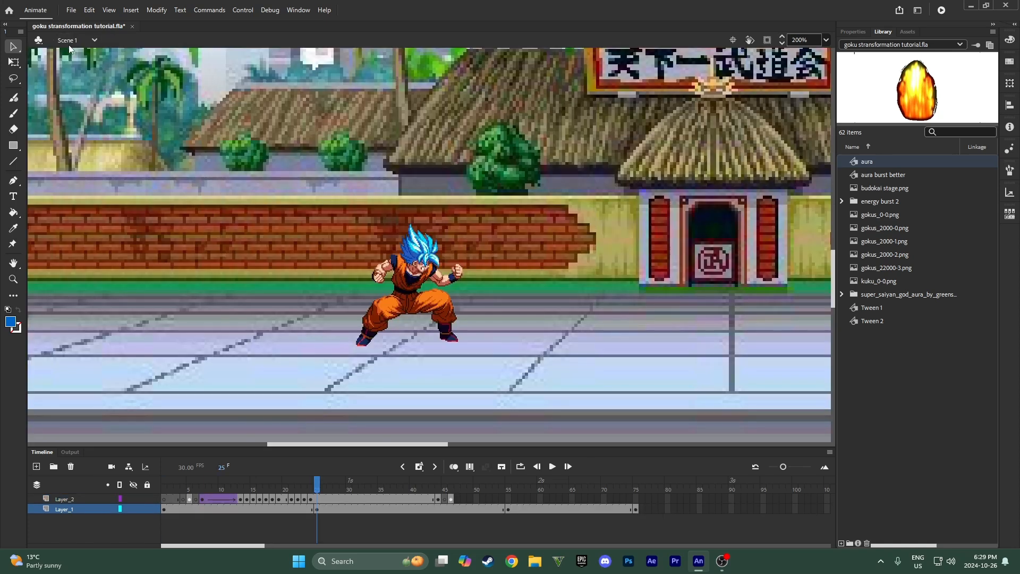
pyautogui.click(246, 484)
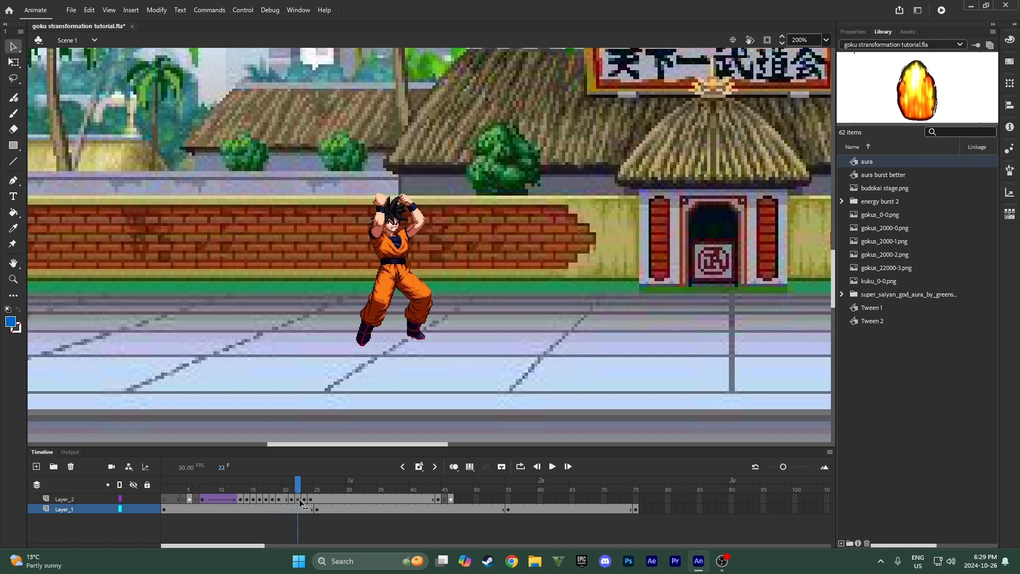
pyautogui.click(303, 484)
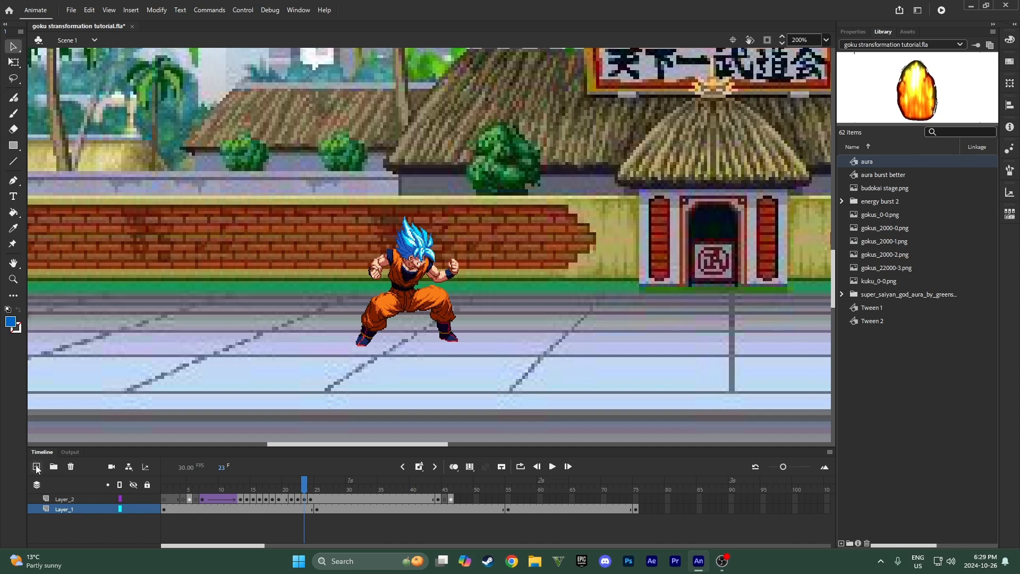
pyautogui.click(37, 467)
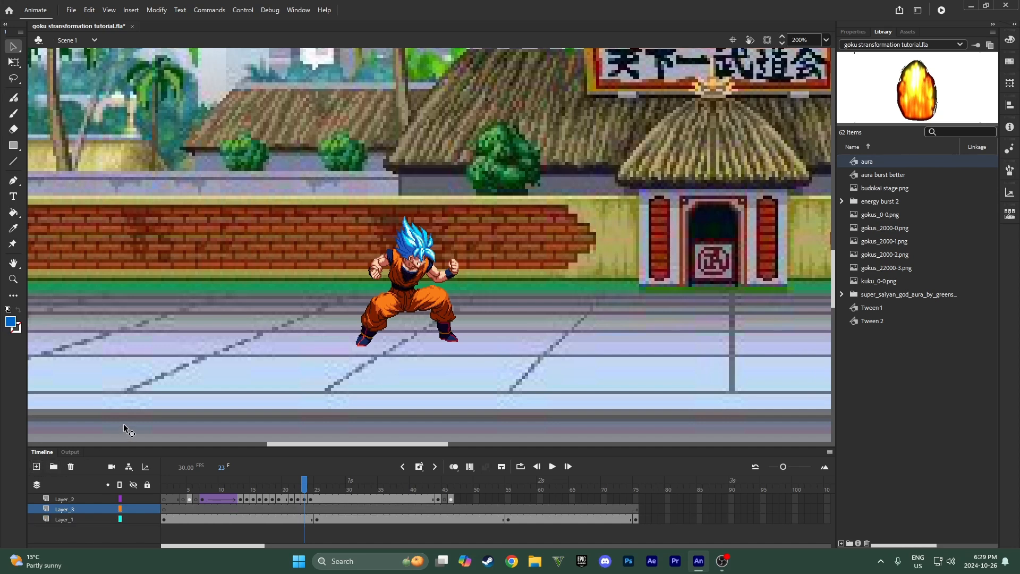
pyautogui.moveTo(455, 291)
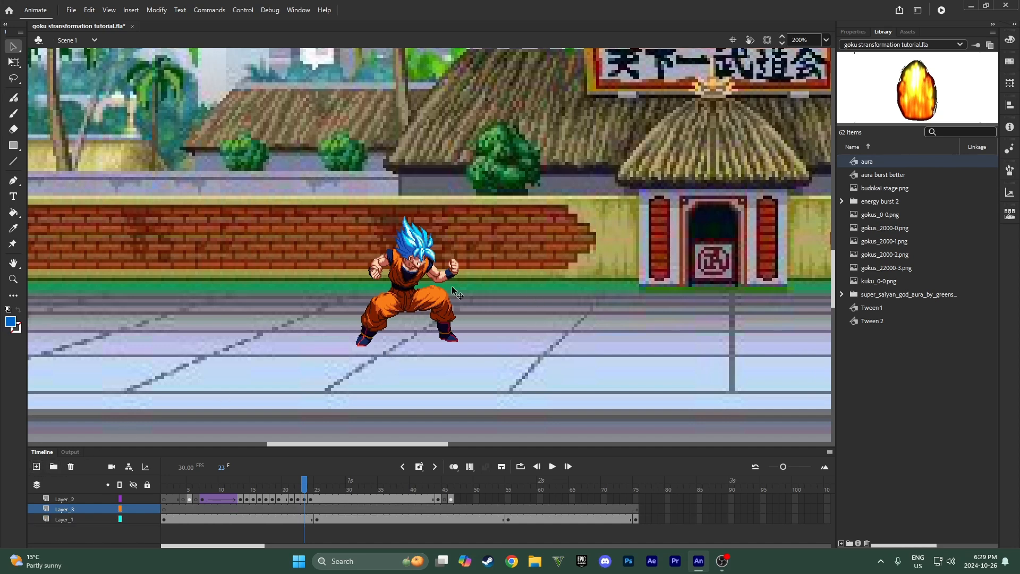
pyautogui.rightClick(304, 499)
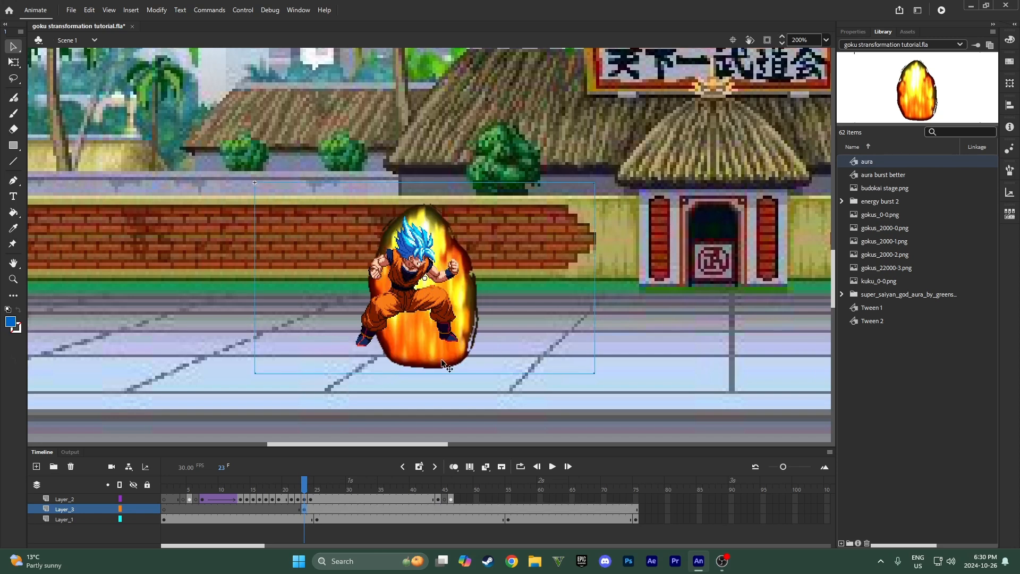
# - Scale the aura up with Free Transform so its flames envelop Goku and rise above his head
pyautogui.moveTo(446, 363); pyautogui.dragTo(406, 290)
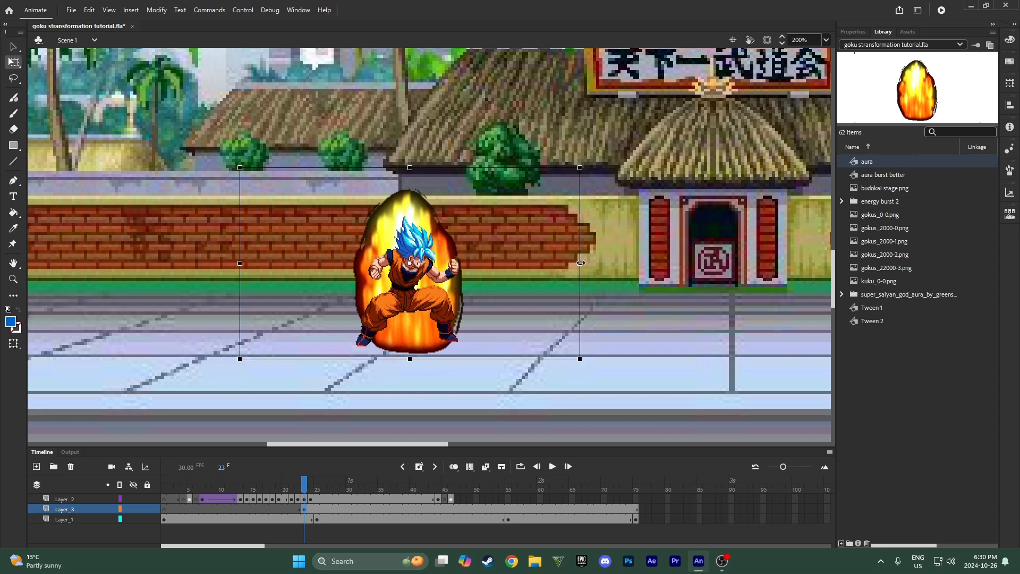
pyautogui.moveTo(579, 263); pyautogui.dragTo(647, 263)
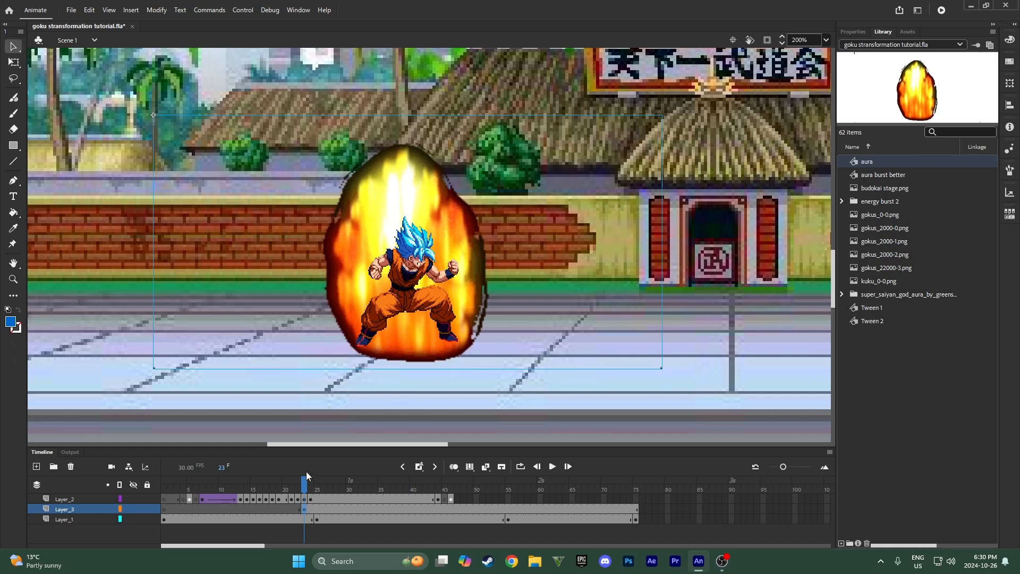
pyautogui.moveTo(384, 290)
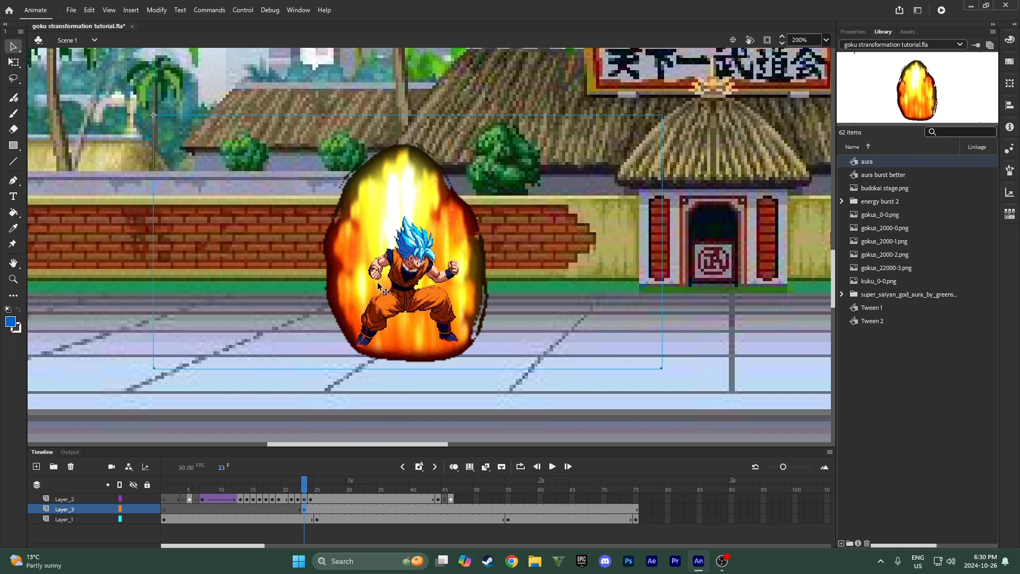
pyautogui.moveTo(485, 354)
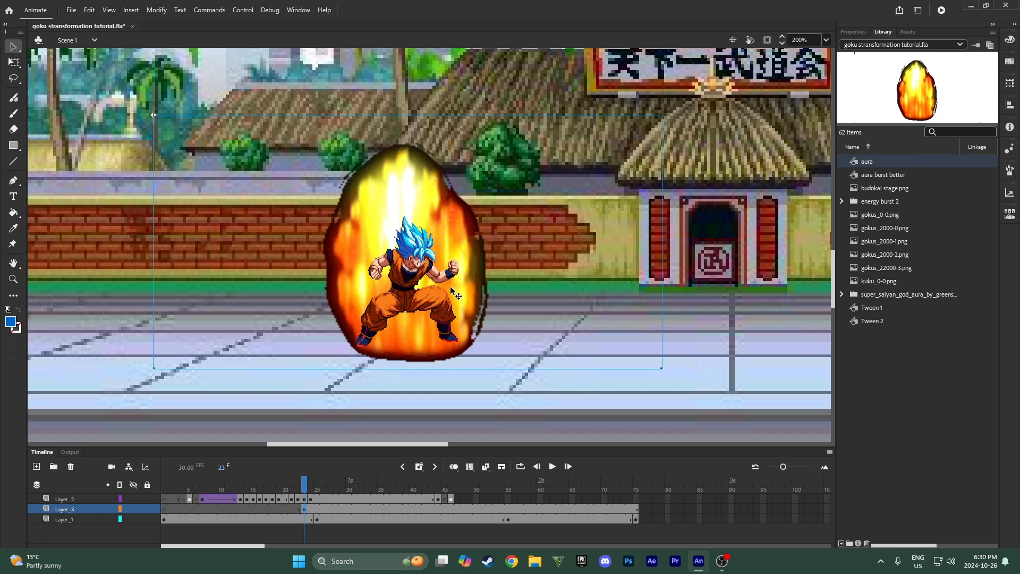
pyautogui.moveTo(380, 214)
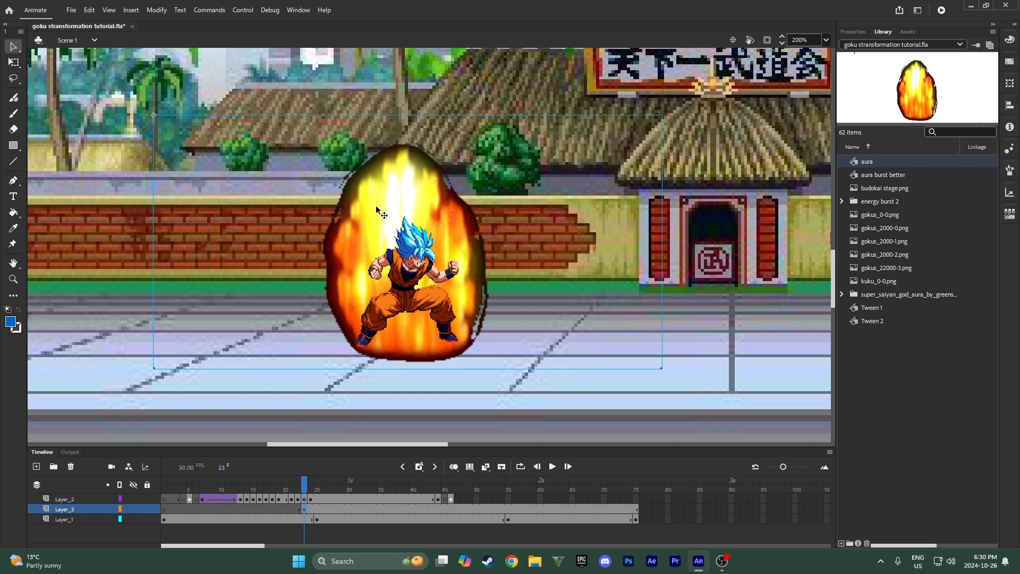
pyautogui.moveTo(646, 264)
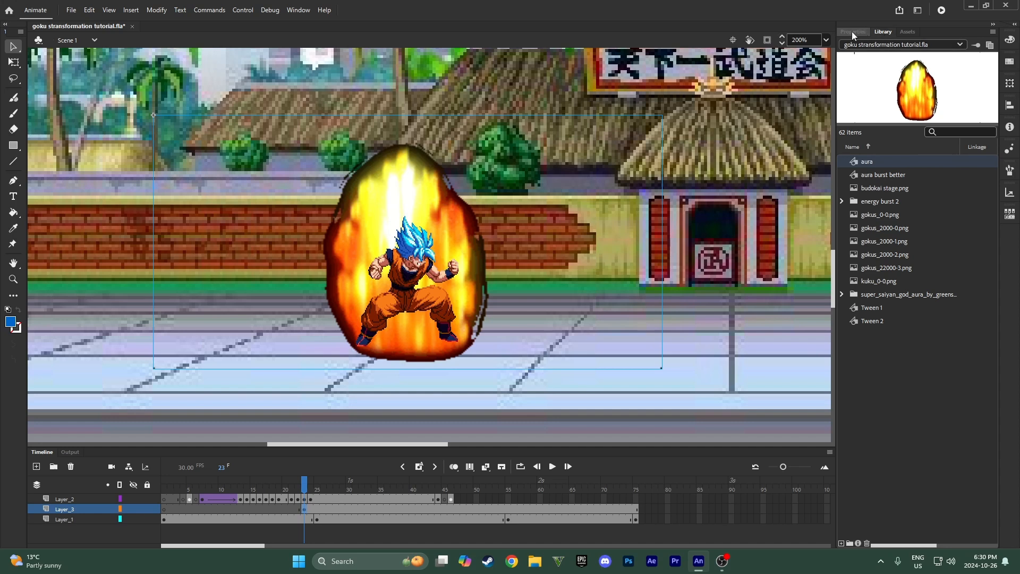
# - In the frame's properties, try Screen blending then switch the aura to Add
pyautogui.click(852, 31)
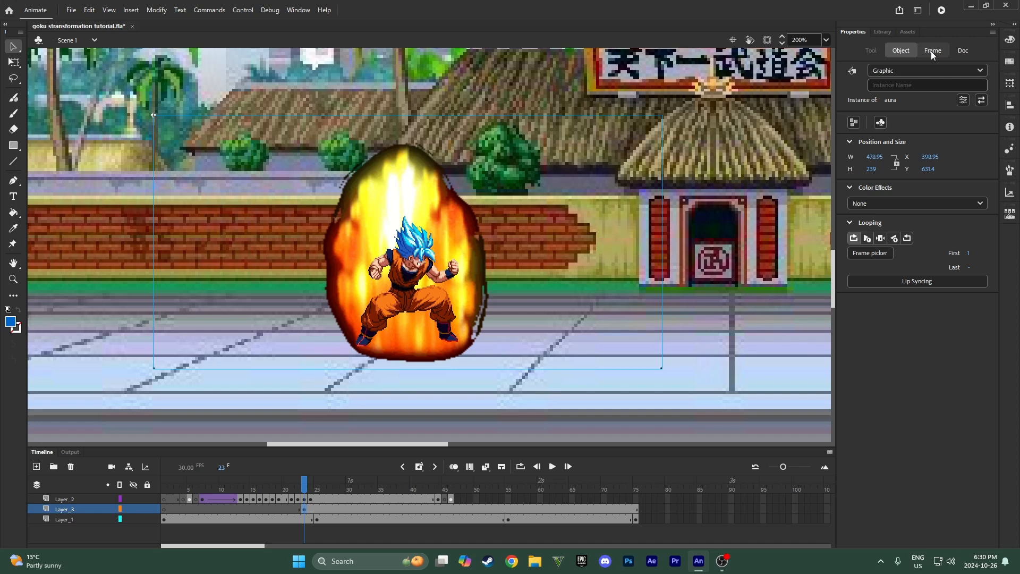
pyautogui.click(931, 50)
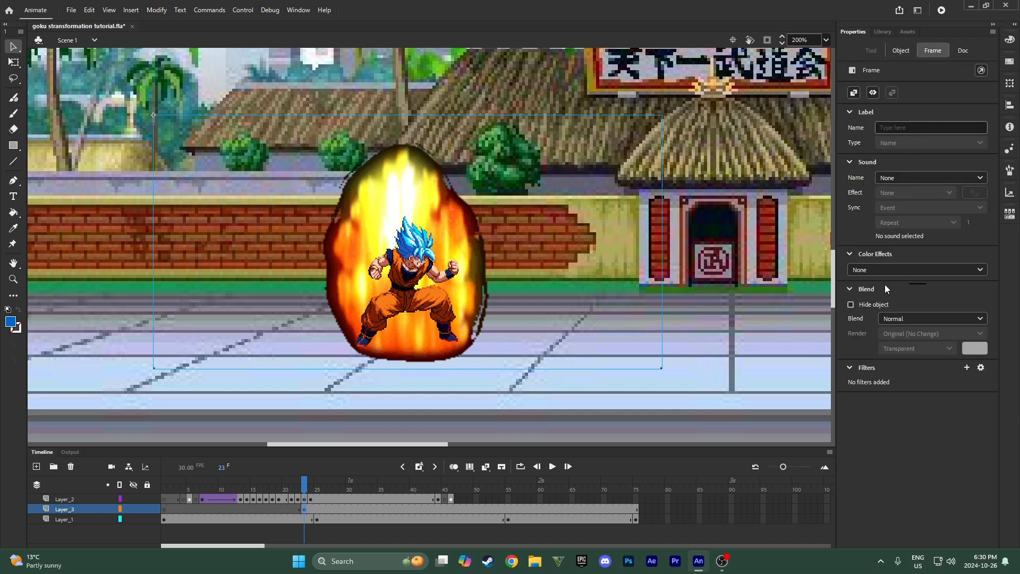
pyautogui.click(931, 318)
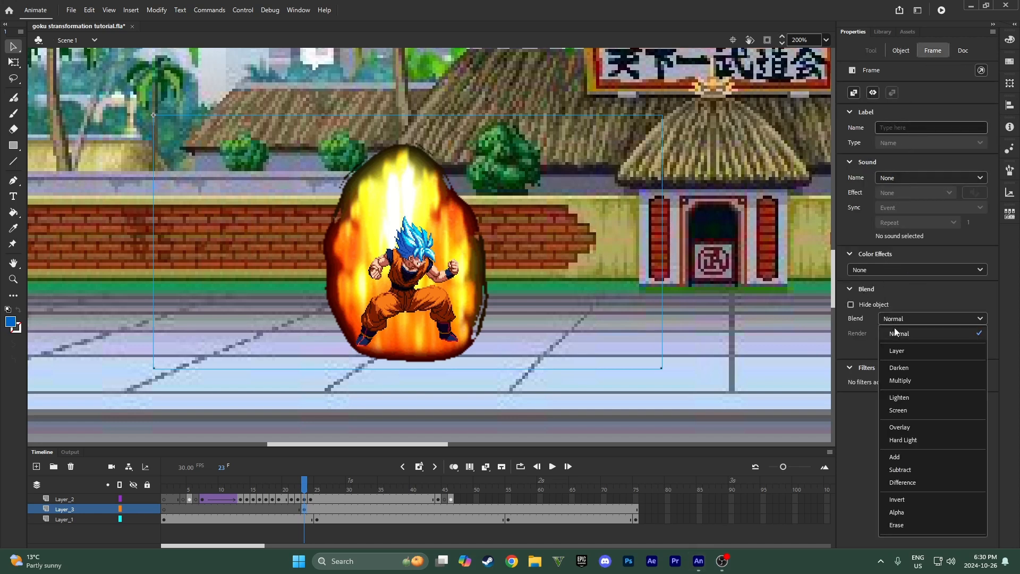
pyautogui.moveTo(898, 409)
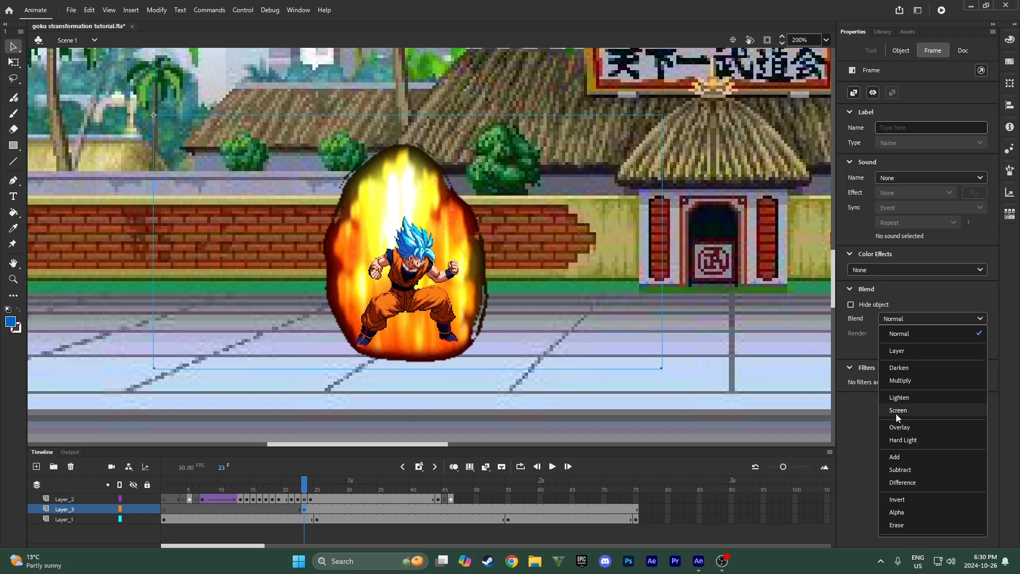
pyautogui.click(897, 410)
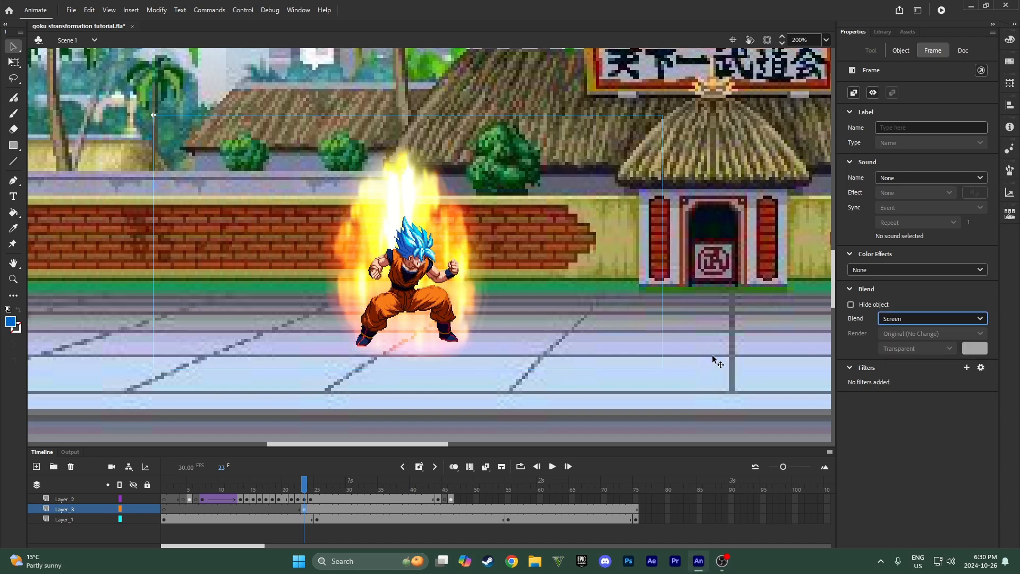
pyautogui.click(930, 318)
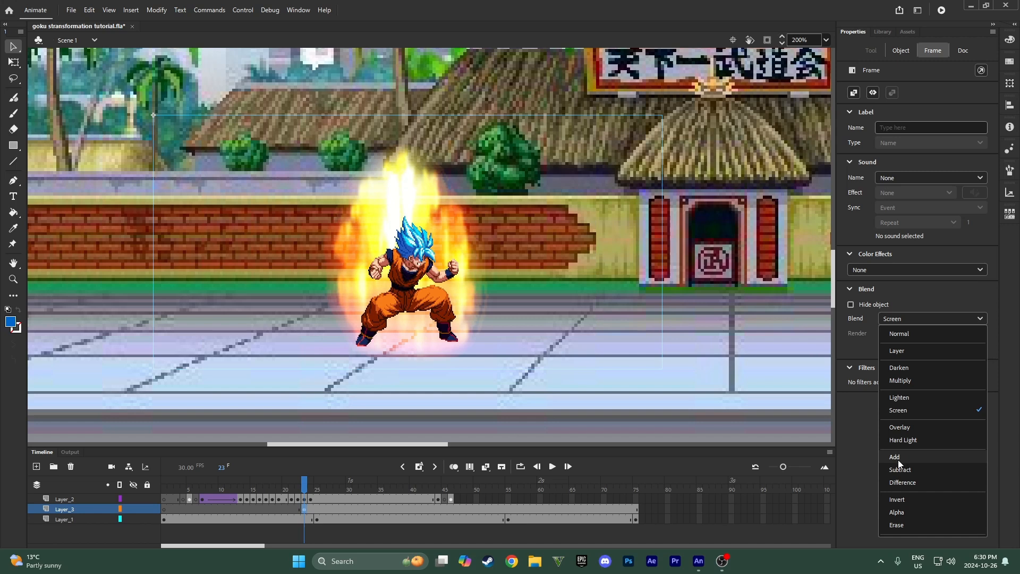
pyautogui.click(895, 457)
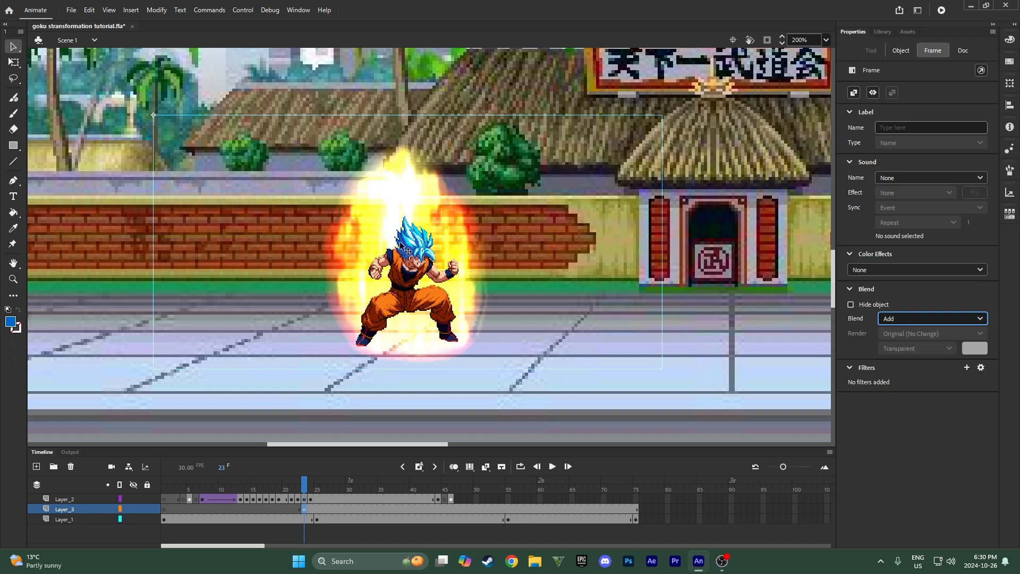
# - Compare Screen once more and settle on Add blending for the aura
pyautogui.click(931, 318)
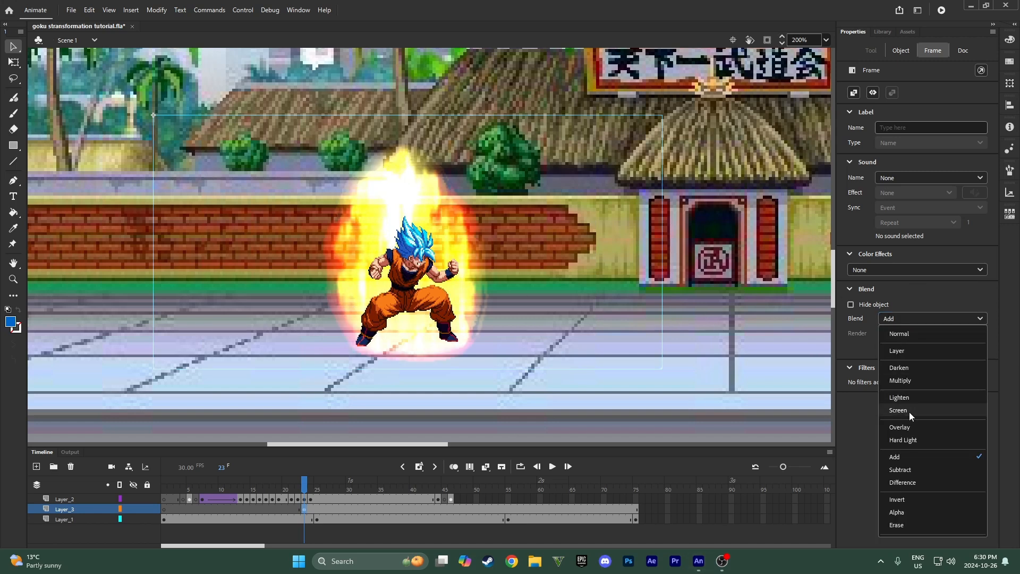
pyautogui.click(898, 410)
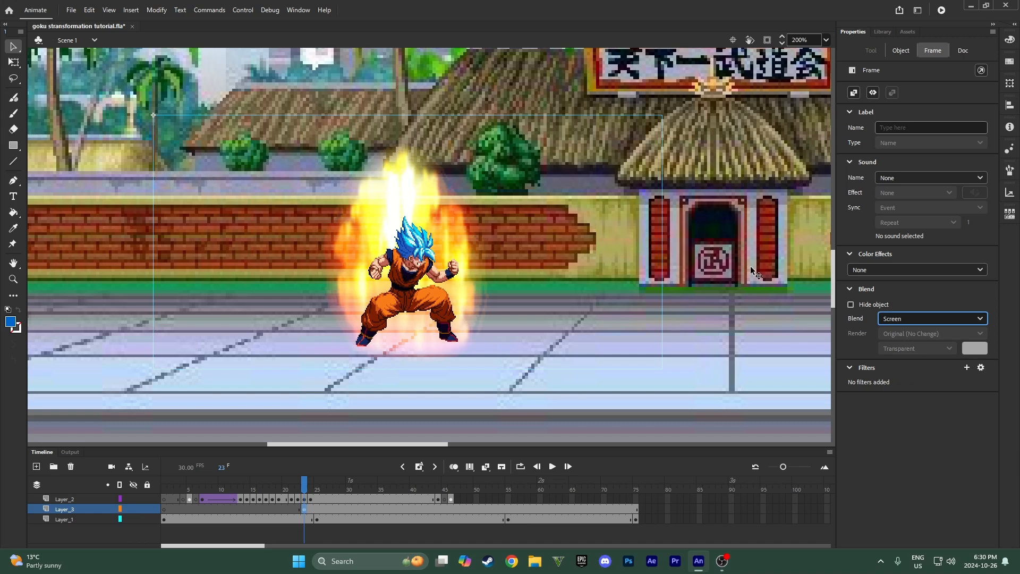
pyautogui.click(929, 318)
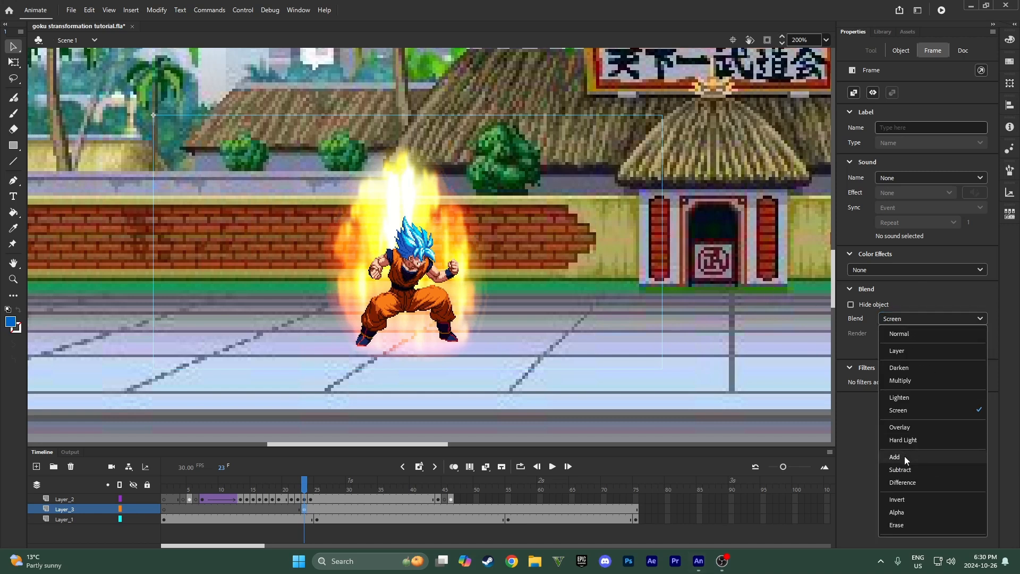
pyautogui.click(895, 457)
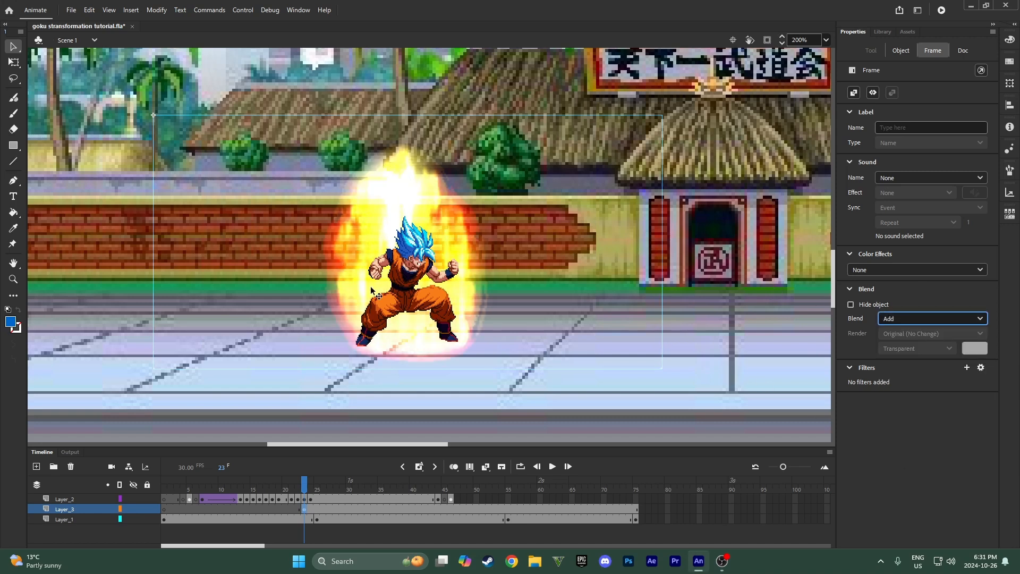
pyautogui.moveTo(784, 377)
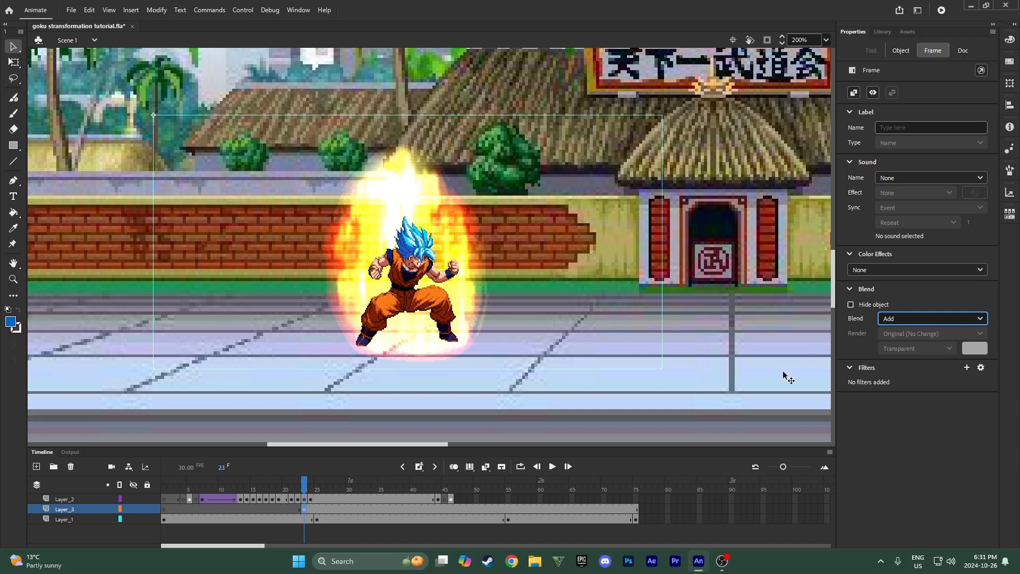
pyautogui.moveTo(914, 383)
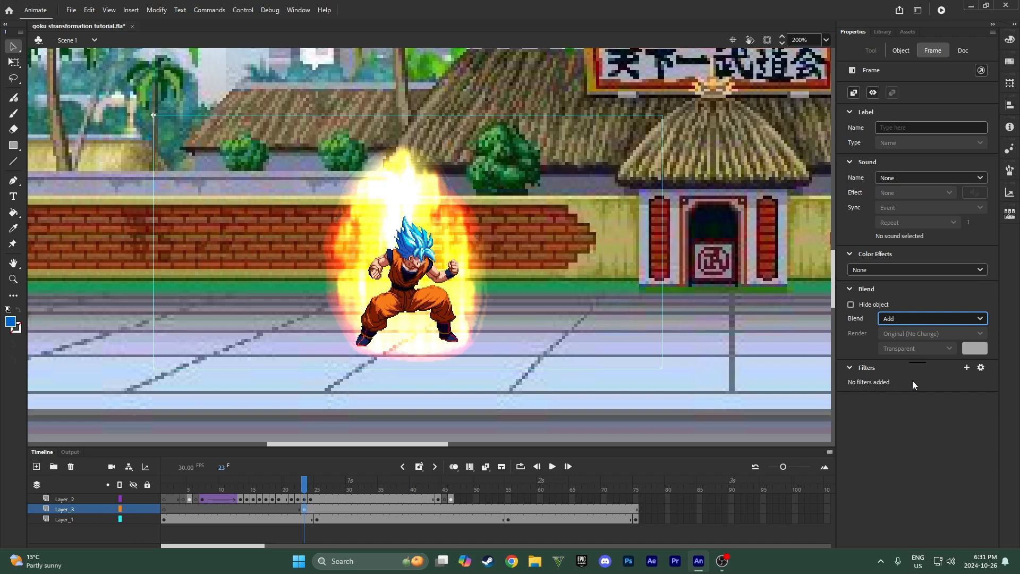
# - Add an Adjust Color filter to tint the aura blue (hue -180, brightness -20, contrast -5, saturation 10)
pyautogui.click(966, 367)
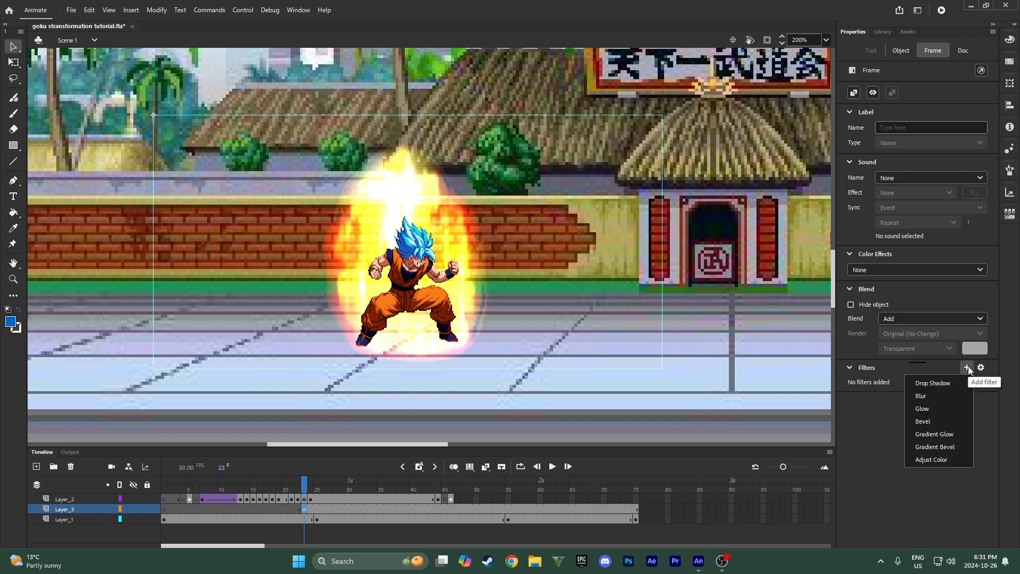
pyautogui.click(930, 459)
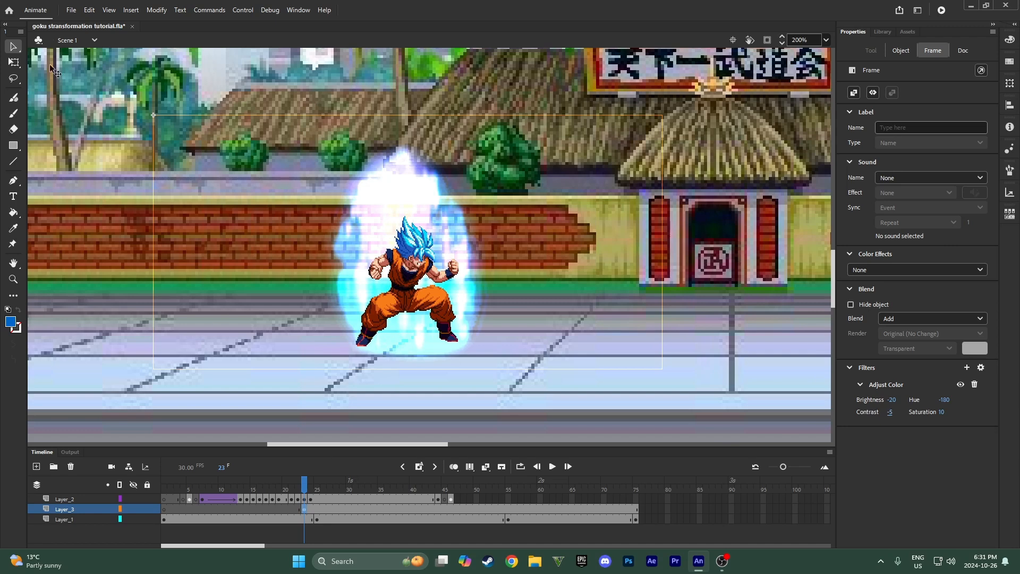
# - Check the aura on the following frames and adjust frame options on Layer_3
pyautogui.click(328, 481)
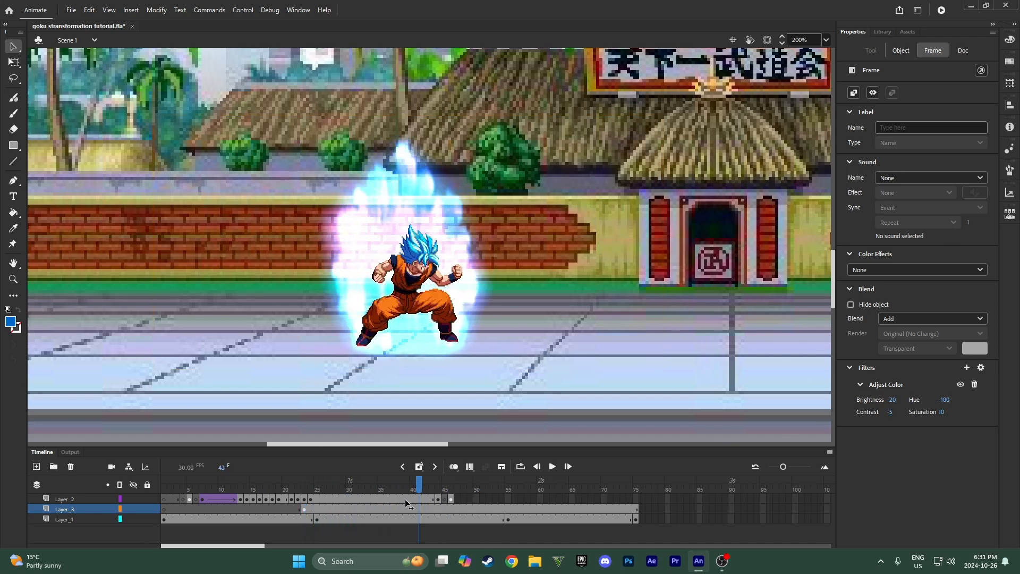
pyautogui.click(335, 484)
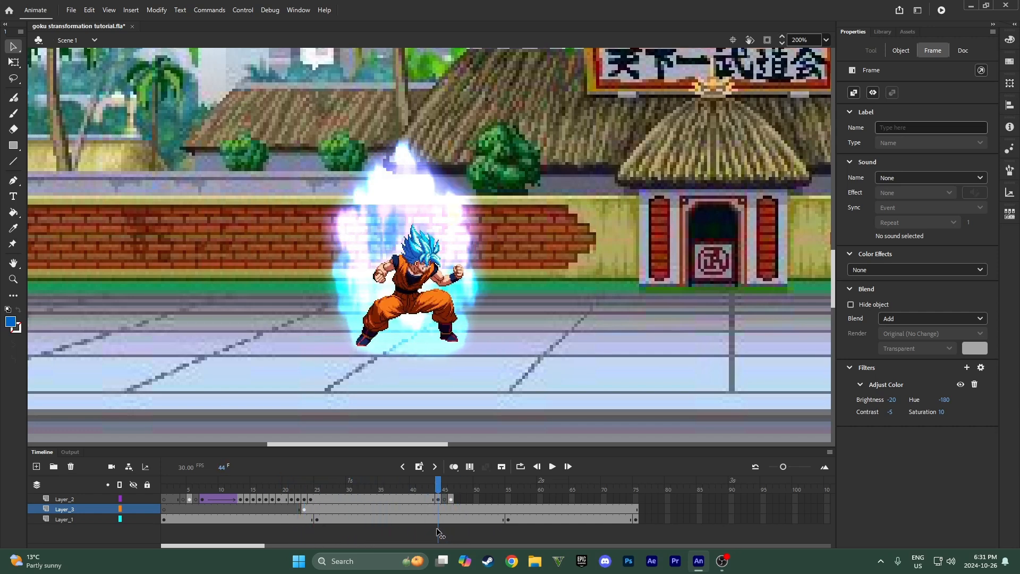
pyautogui.click(311, 483)
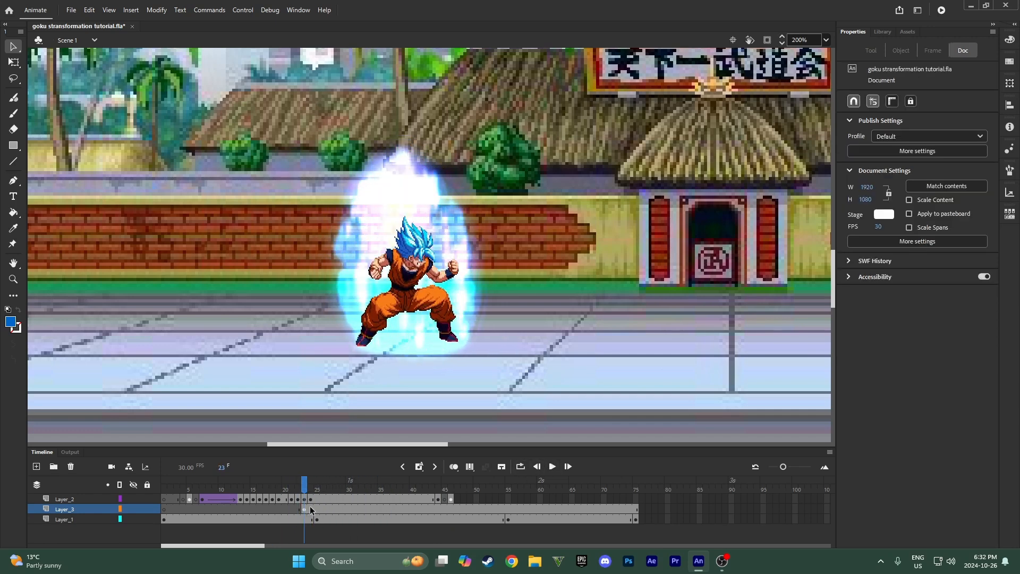
pyautogui.rightClick(302, 508)
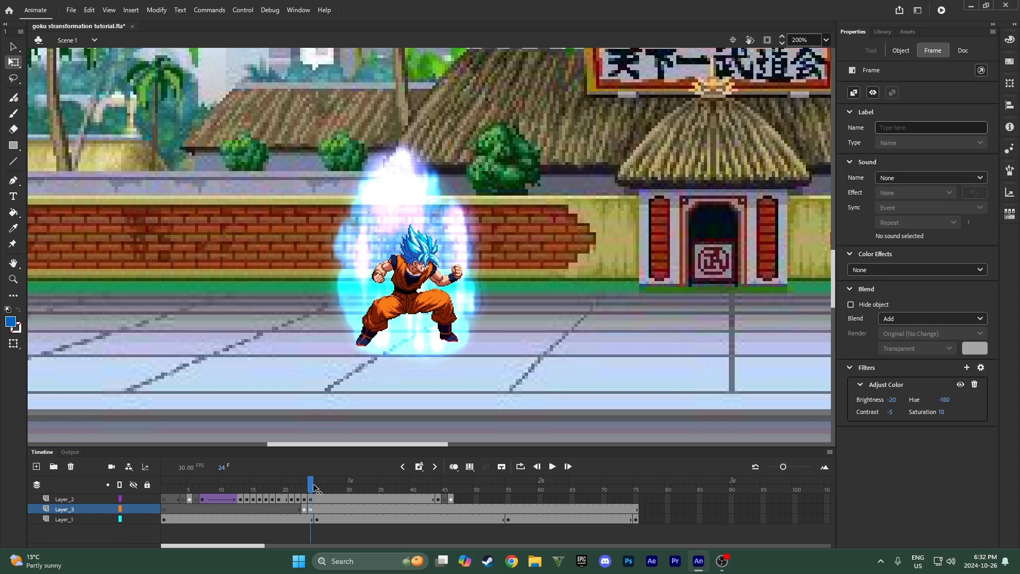
# - Preview the transformation and add an aura keyframe at frame 36
pyautogui.click(537, 466)
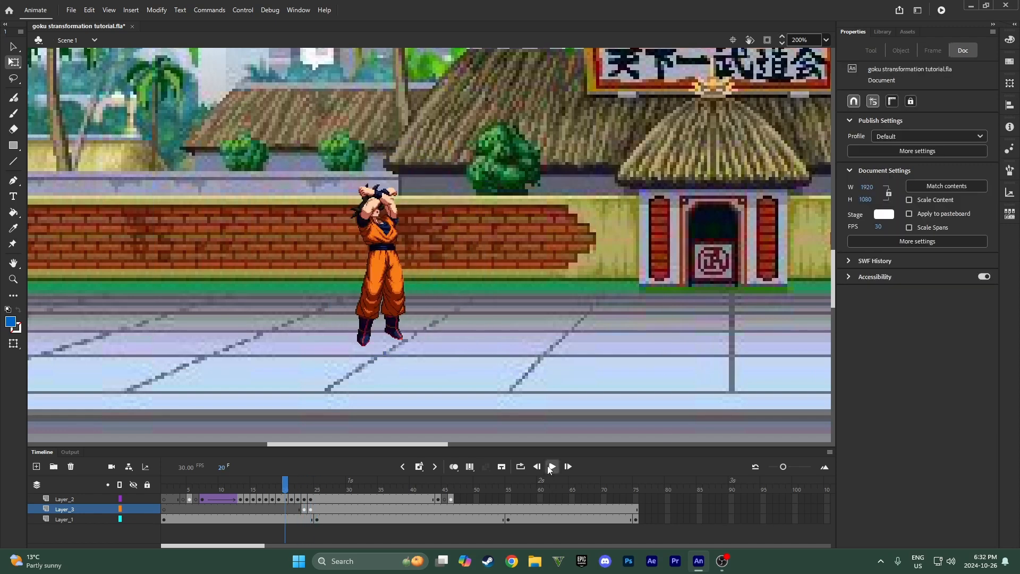
pyautogui.click(550, 466)
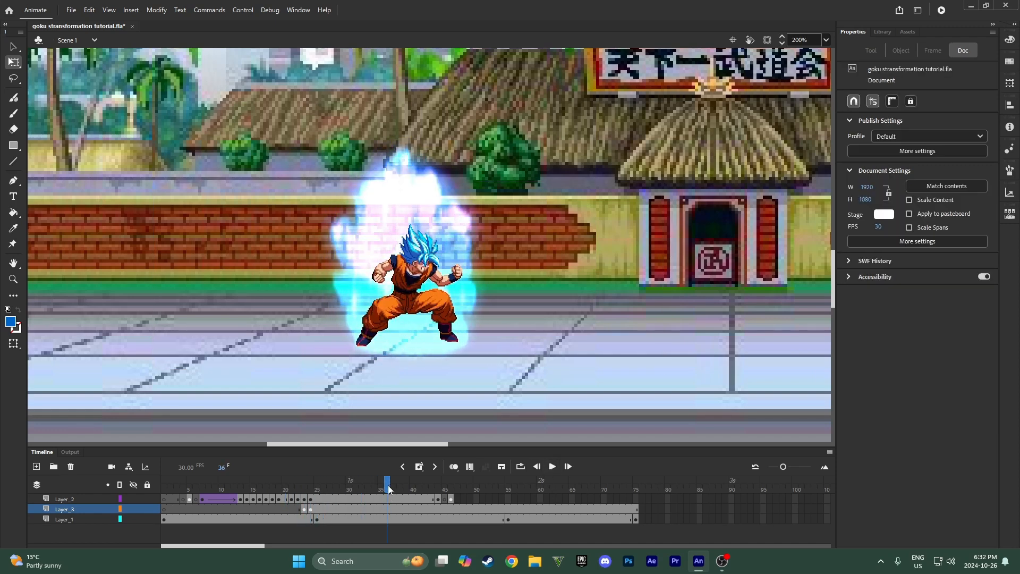
pyautogui.rightClick(417, 499)
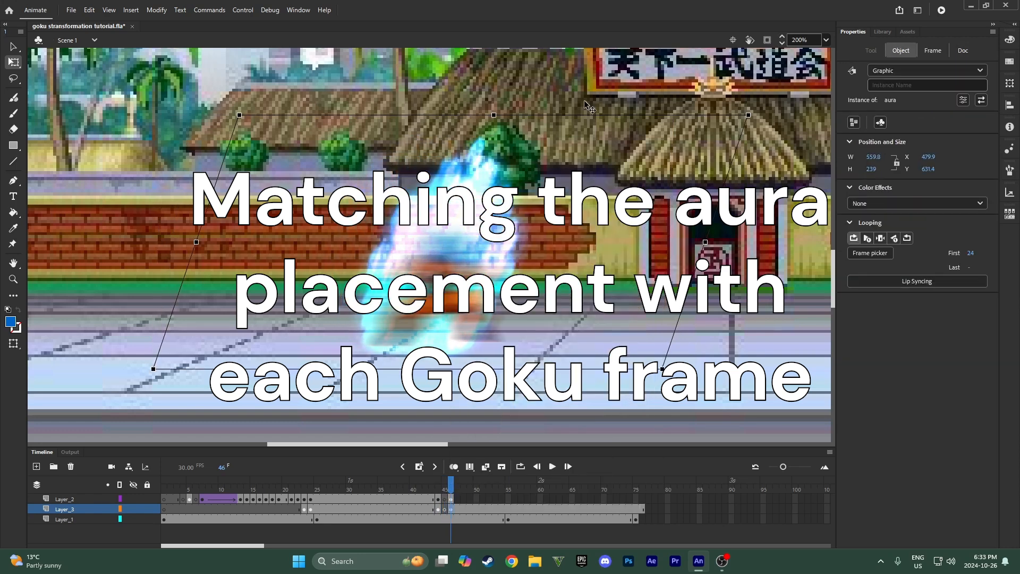
# - Review the aura's filter list in Properties while realigning its later keyframes
pyautogui.click(967, 368)
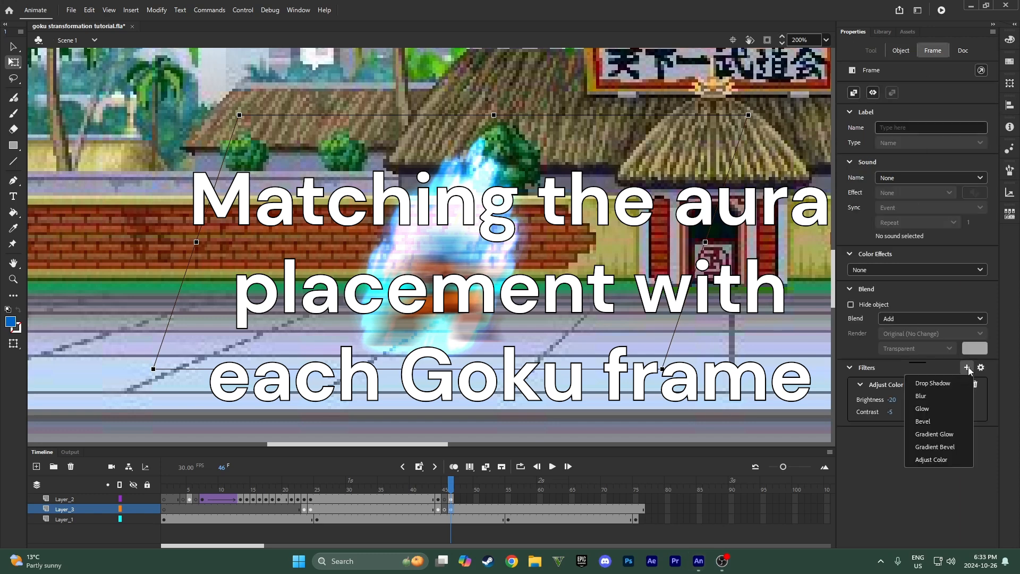
pyautogui.click(921, 395)
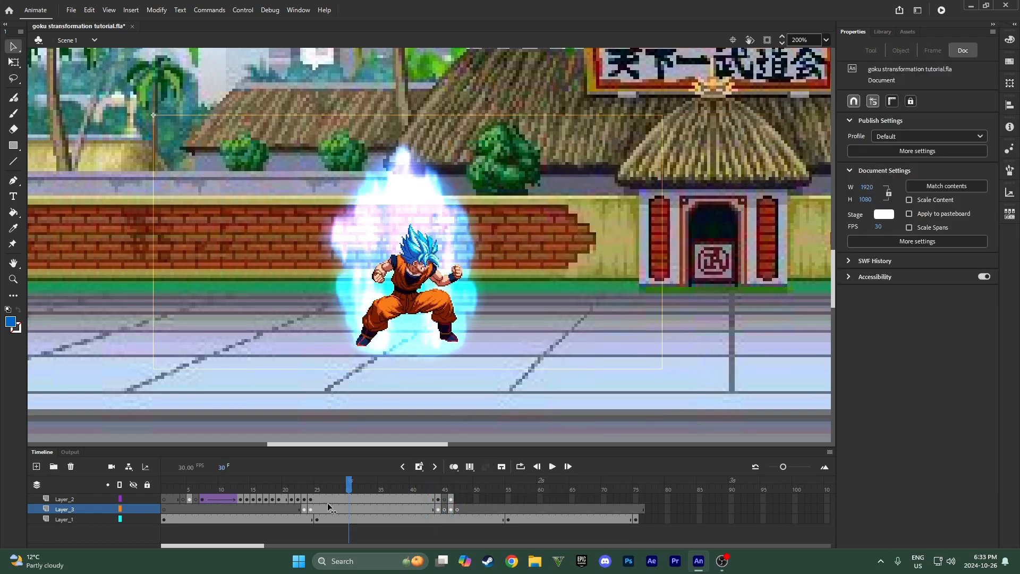
# - Play the animation to check the aura alignment, then stop the preview
pyautogui.click(551, 466)
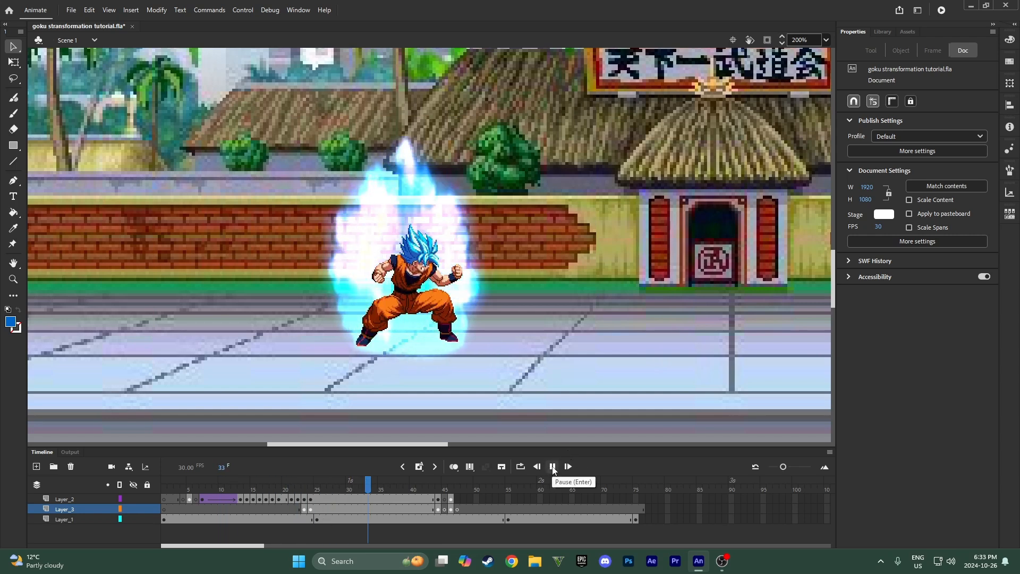
pyautogui.click(552, 466)
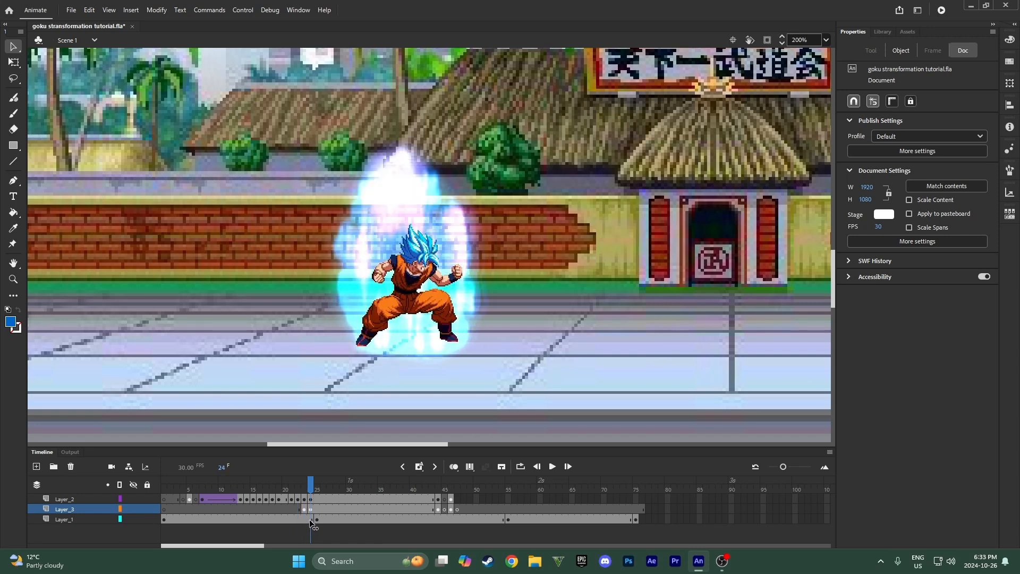
pyautogui.moveTo(357, 496)
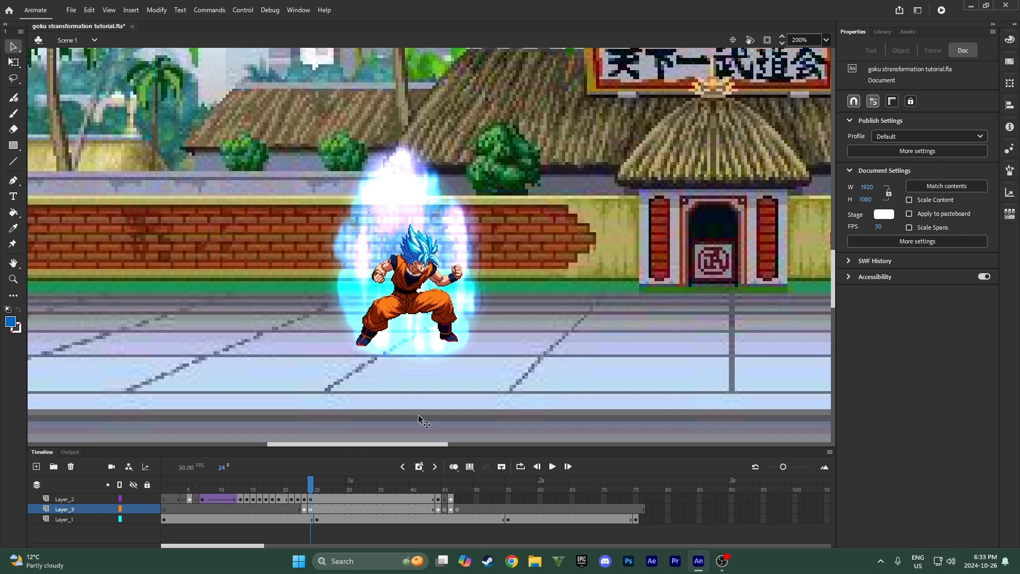
pyautogui.moveTo(292, 524)
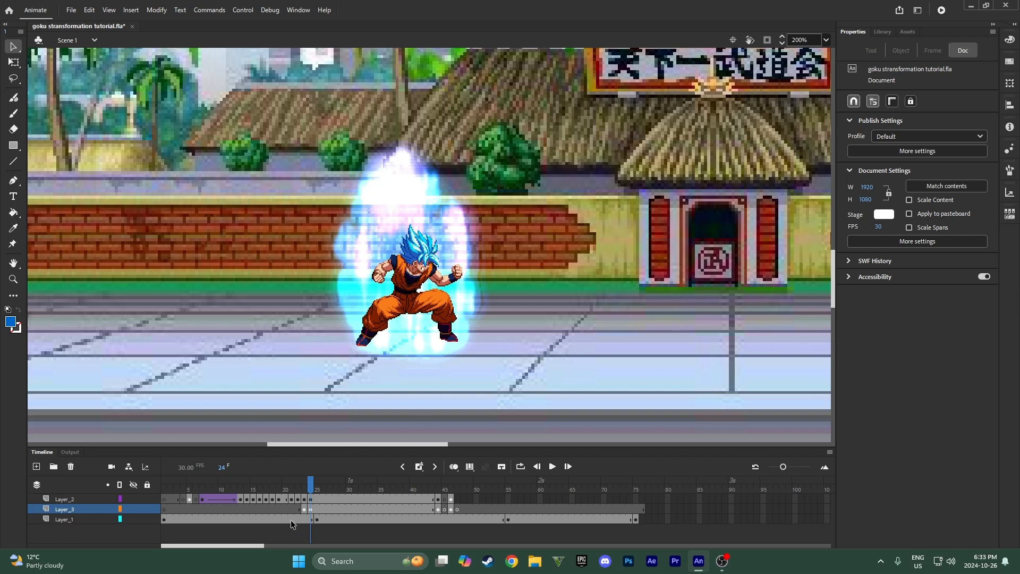
pyautogui.moveTo(116, 483)
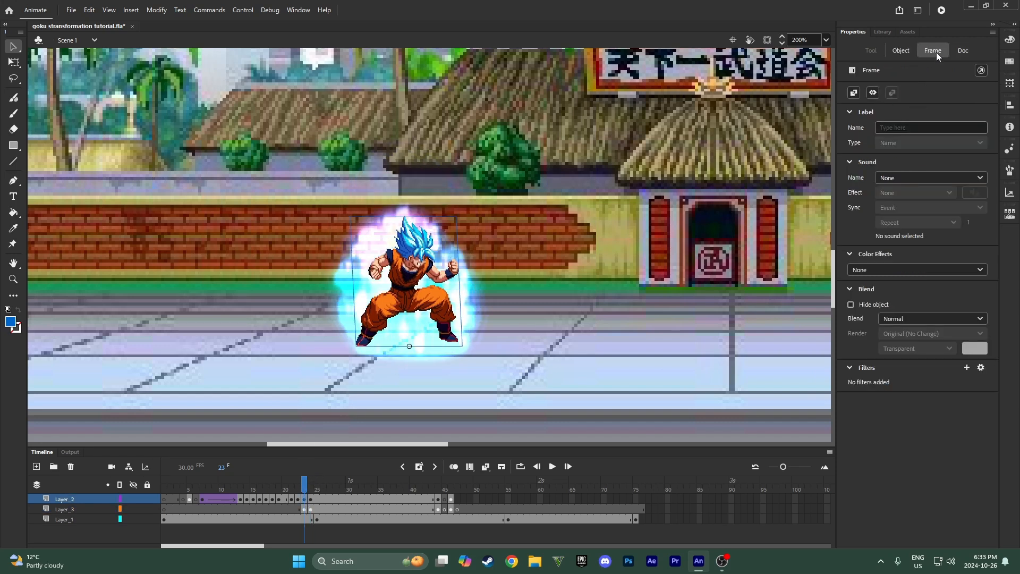
# - Give Goku an inner Glow filter with 24 blur and a cyan colour
pyautogui.click(967, 367)
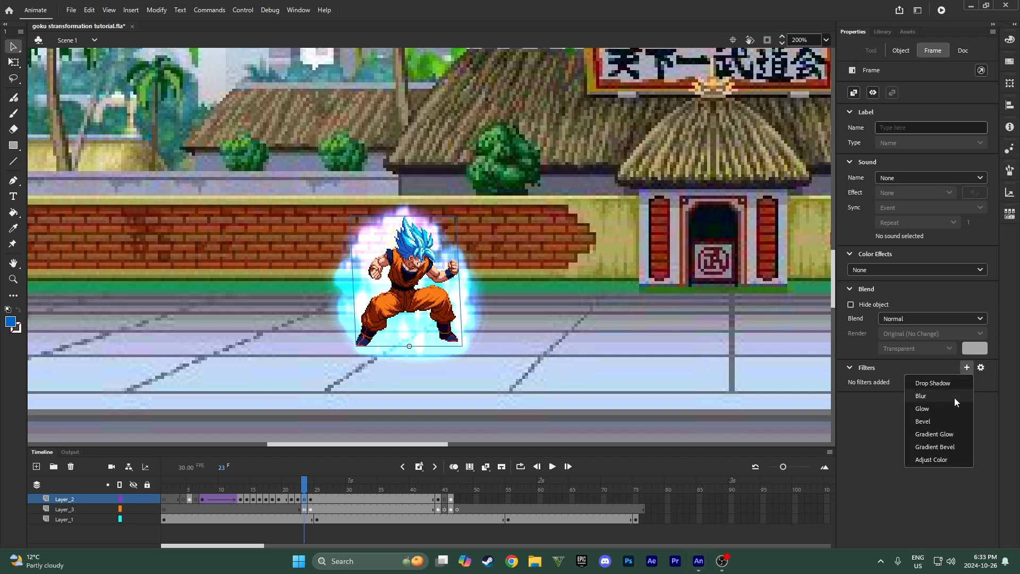
pyautogui.click(922, 408)
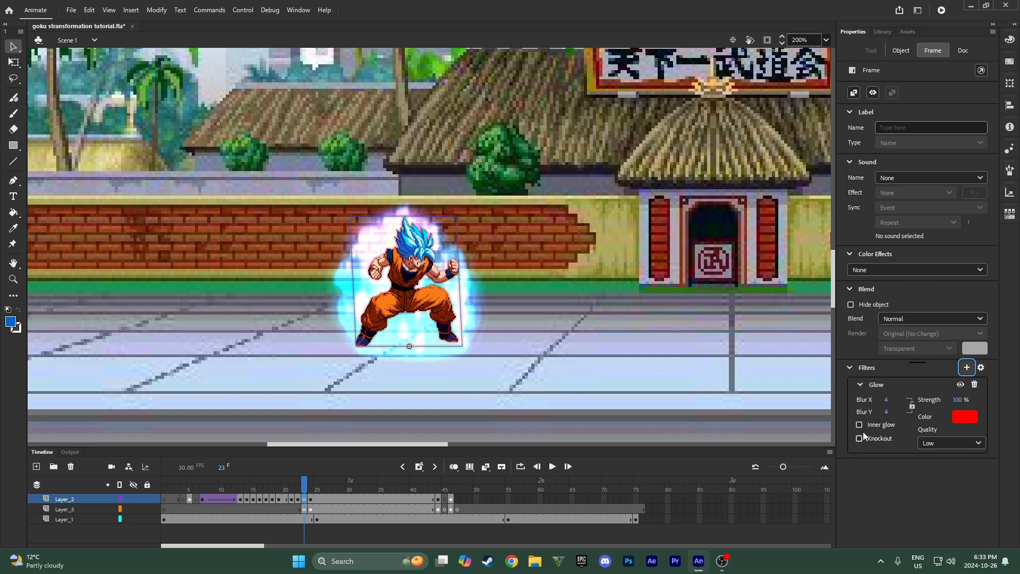
pyautogui.click(860, 423)
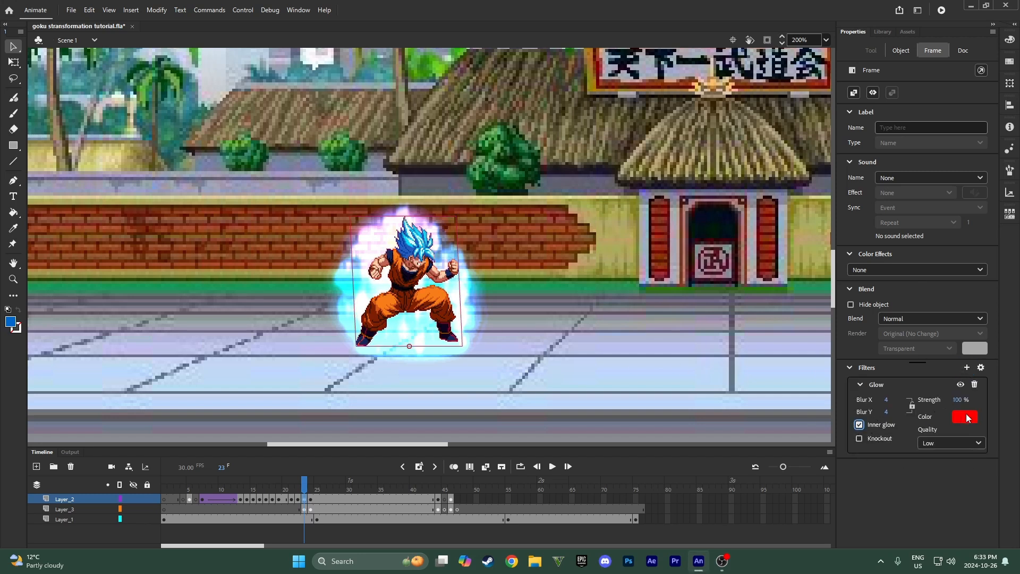
pyautogui.click(965, 416)
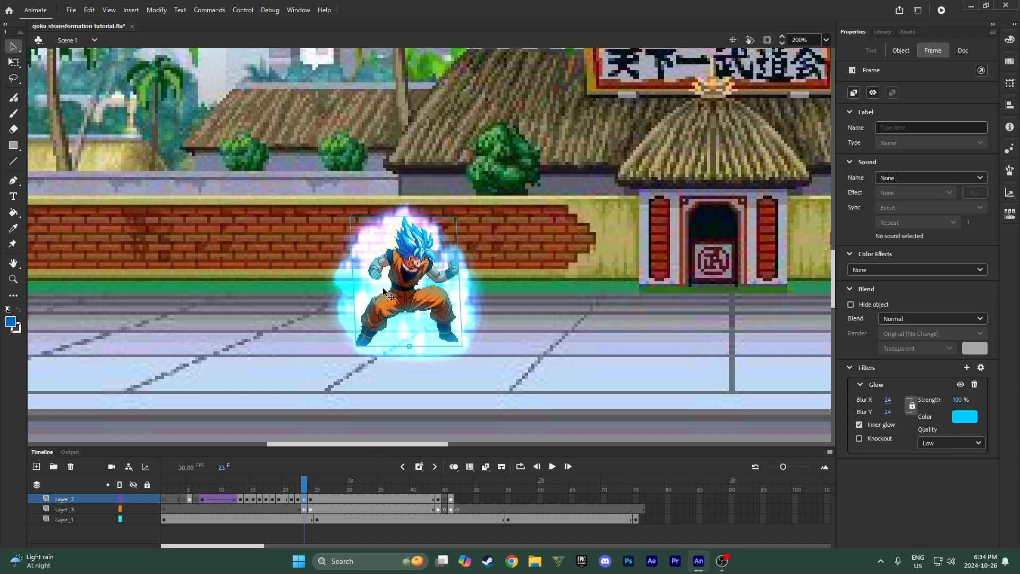
pyautogui.moveTo(406, 293)
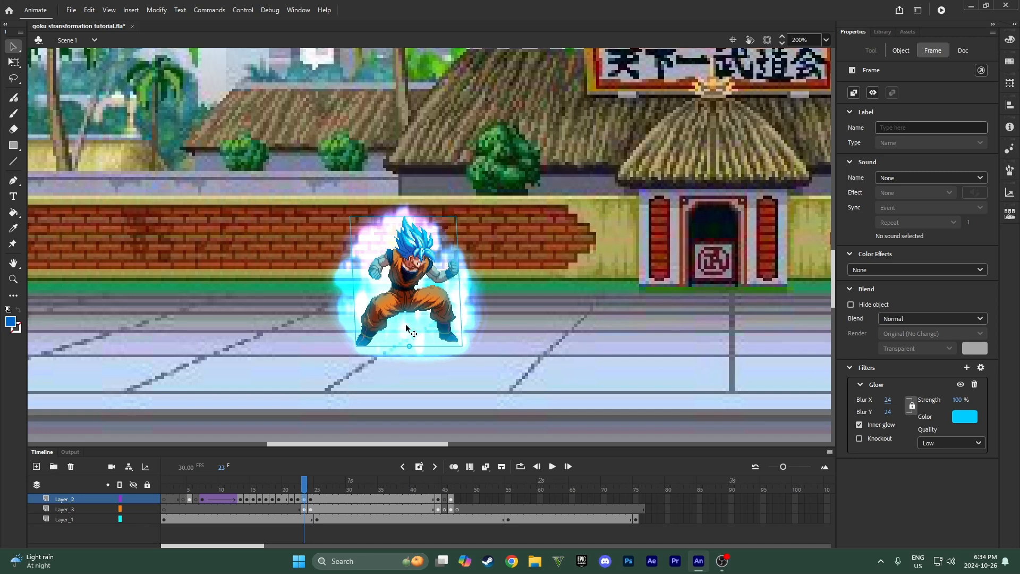
pyautogui.moveTo(512, 347)
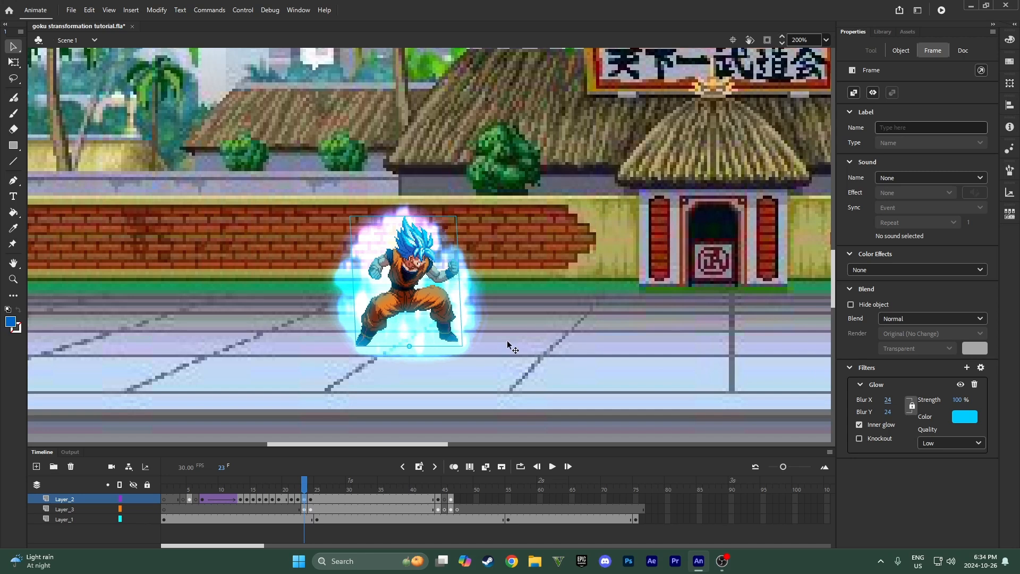
pyautogui.moveTo(969, 383)
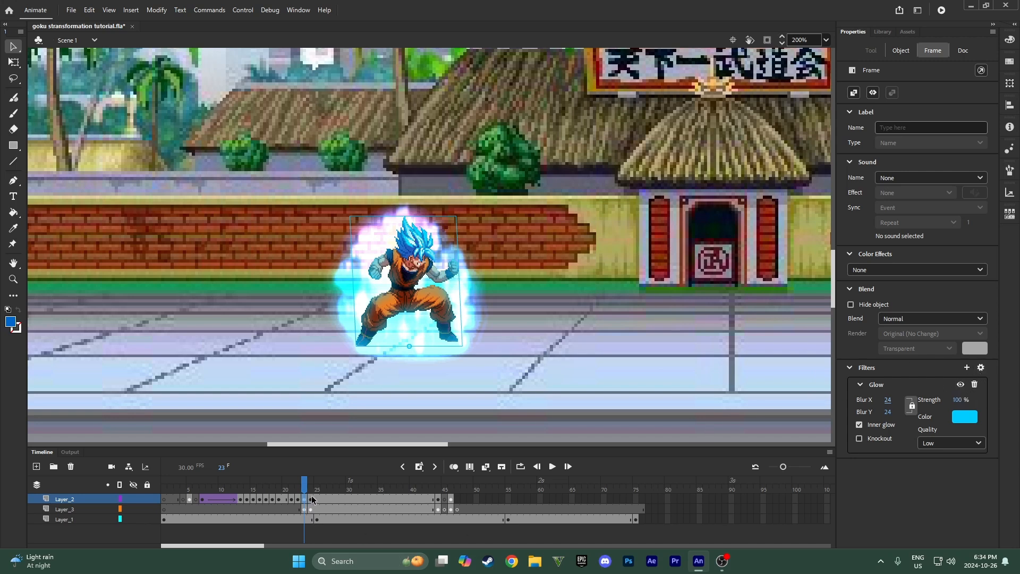
# - Copy all of Goku's filters from frame 23 and paste the cyan glow onto frame 24
pyautogui.click(980, 367)
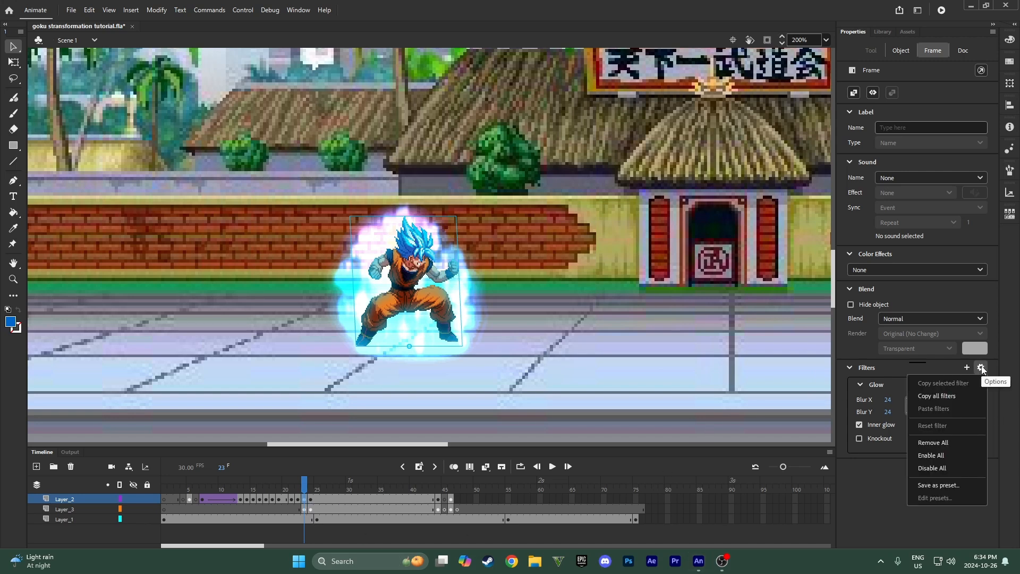
pyautogui.click(981, 367)
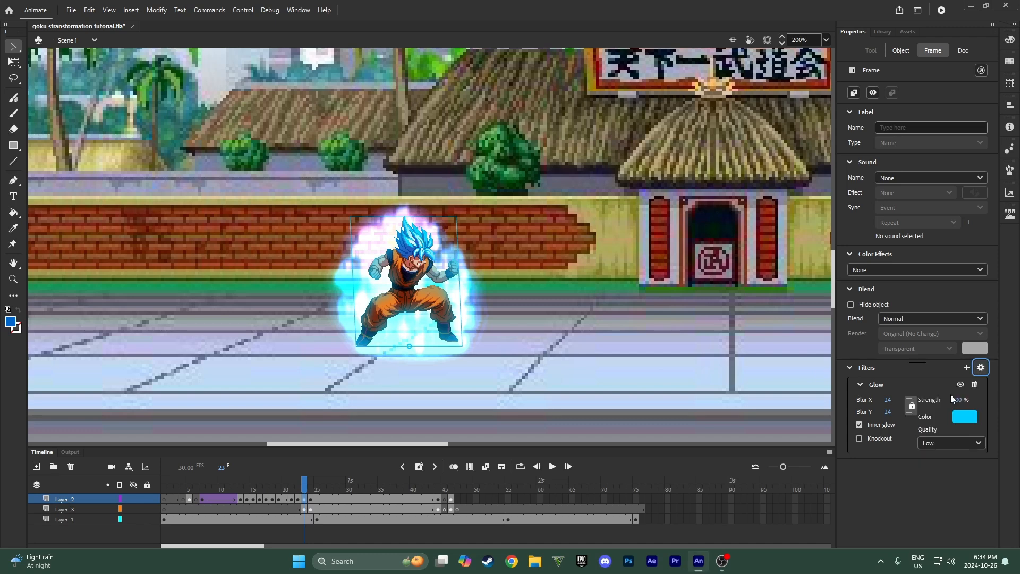
pyautogui.click(963, 50)
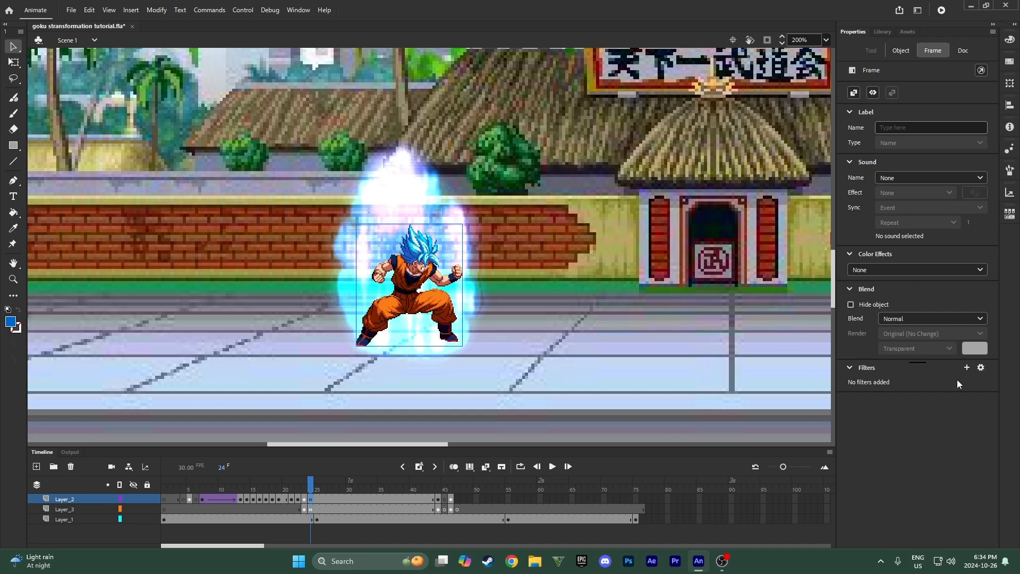
pyautogui.click(980, 368)
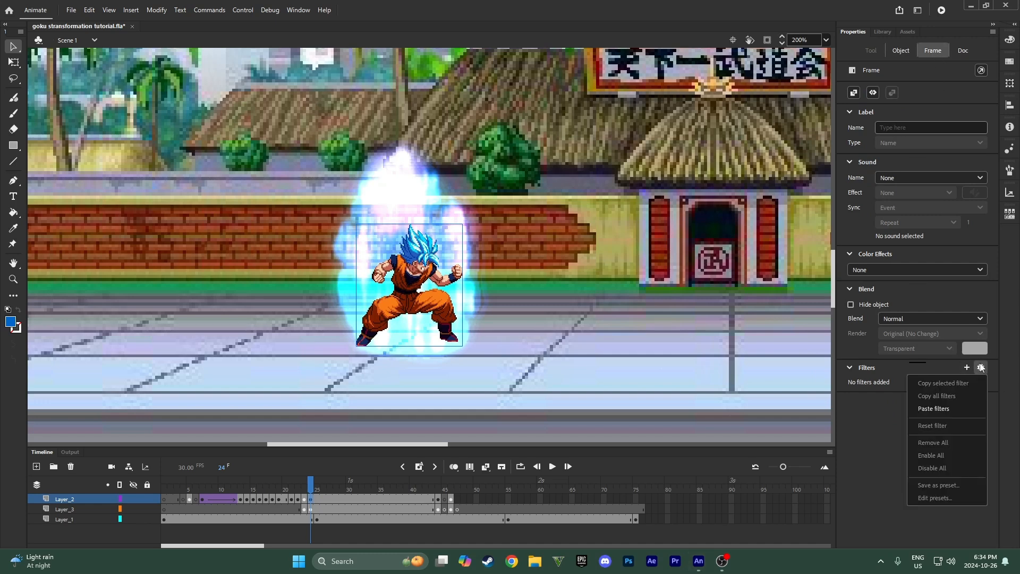
pyautogui.click(933, 408)
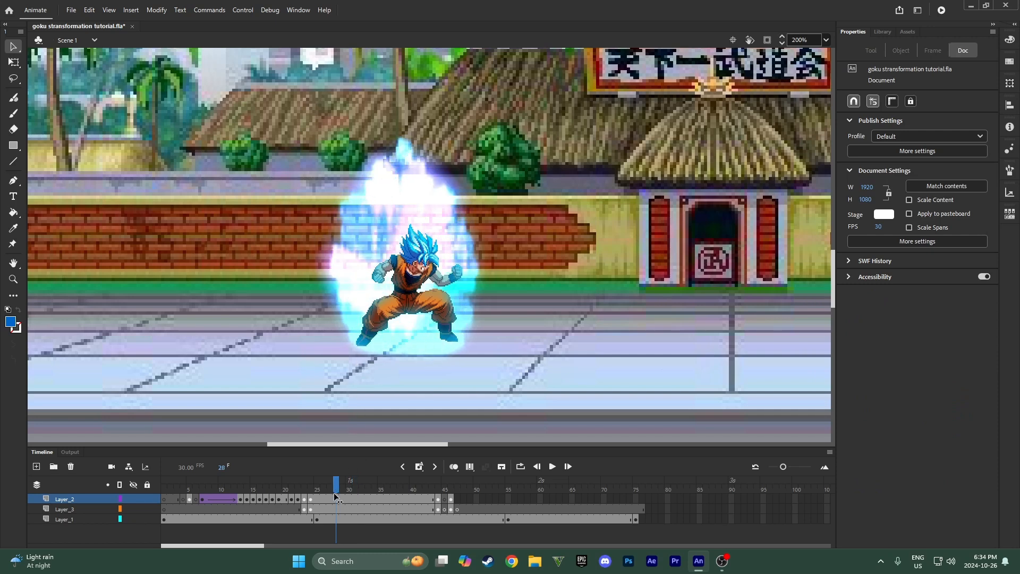
# - Play back frames 23-43 to check Goku's glow and aura, stopping to inspect frames 28 and 24
pyautogui.click(536, 467)
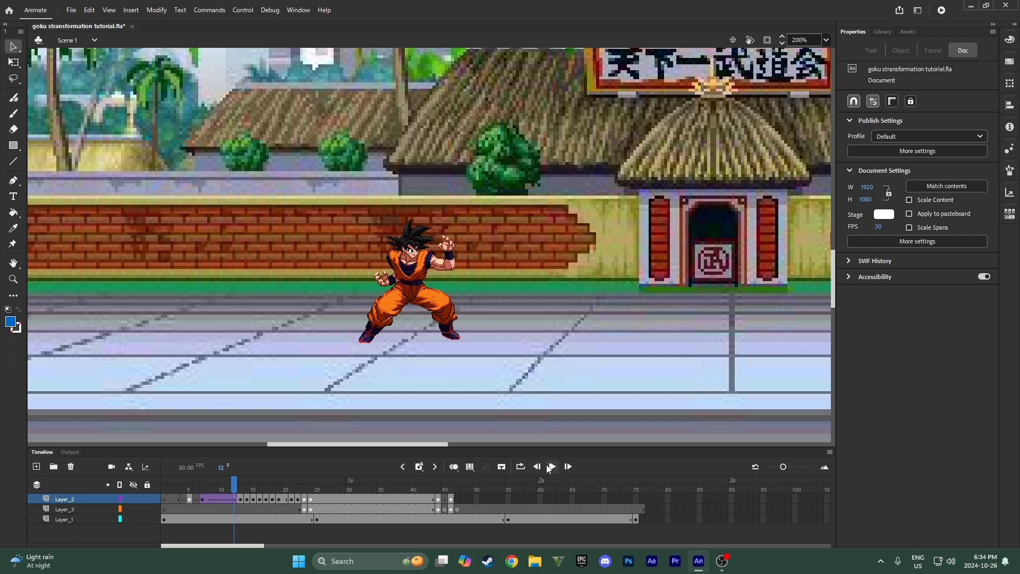
pyautogui.click(550, 466)
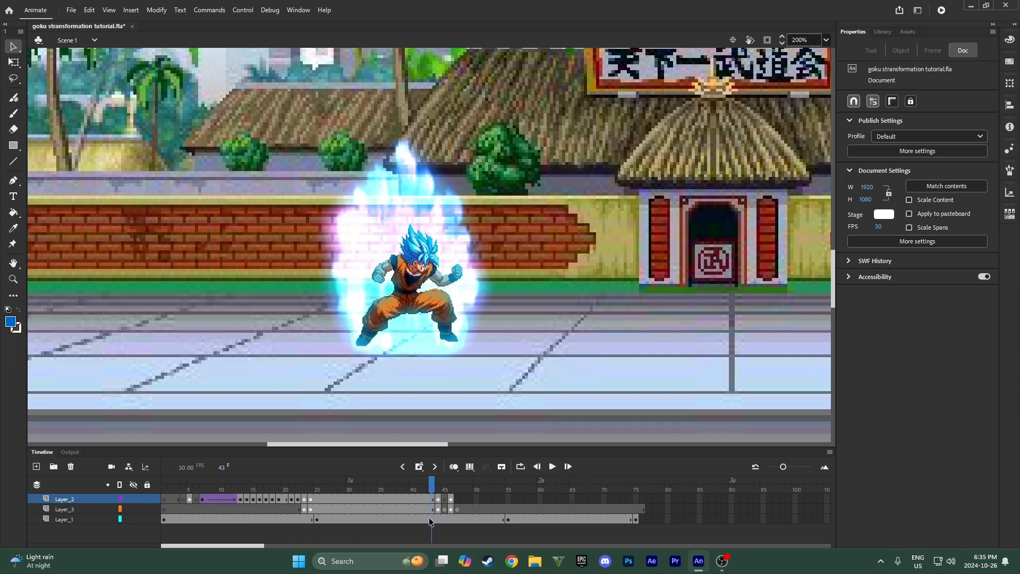
pyautogui.click(298, 485)
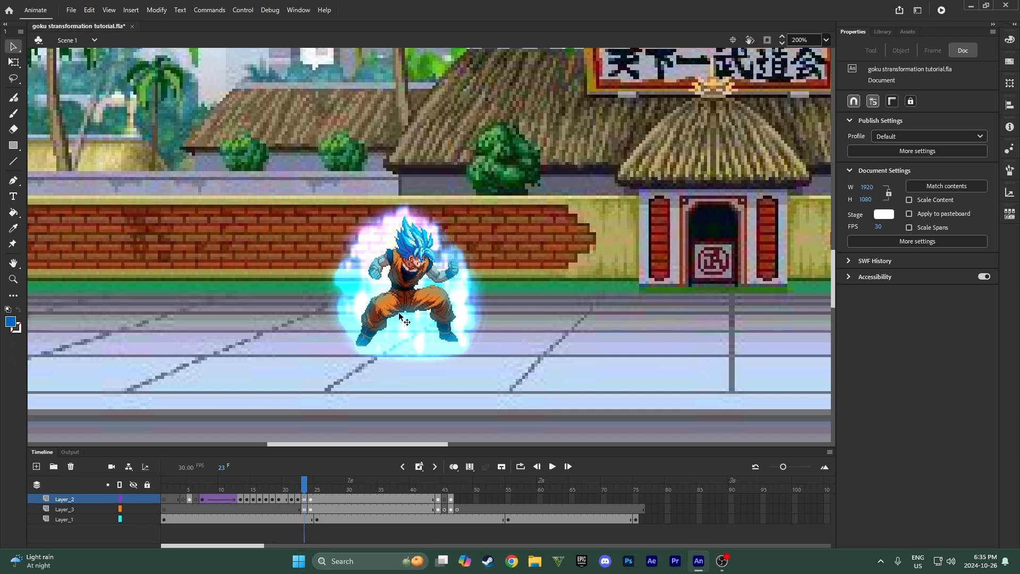
pyautogui.click(272, 485)
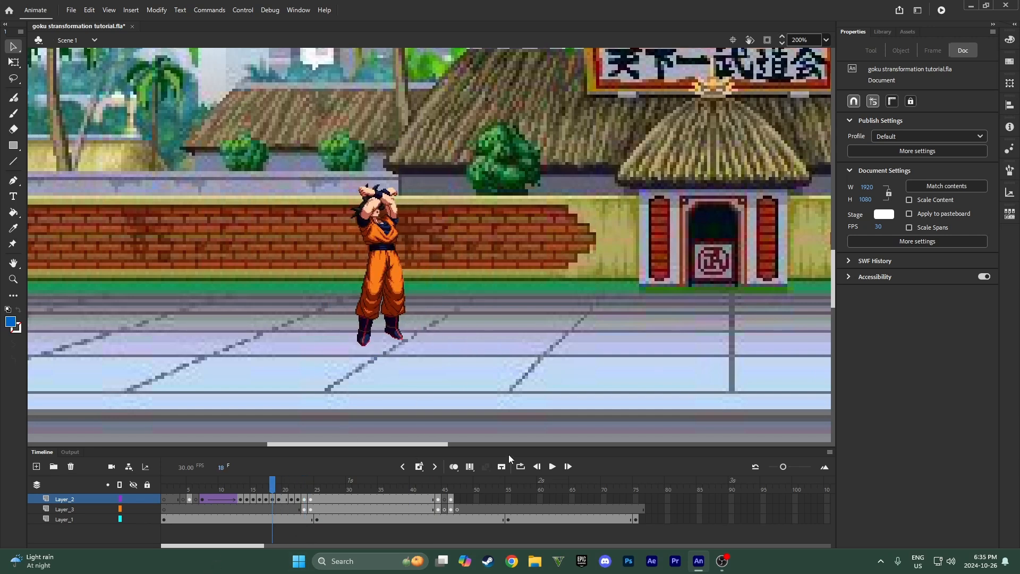
pyautogui.click(335, 484)
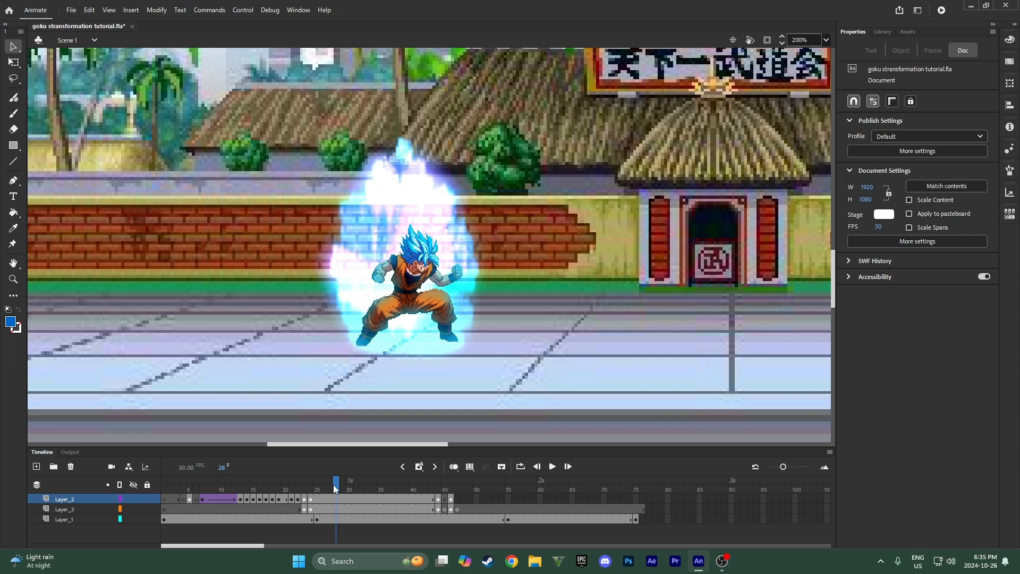
pyautogui.click(309, 484)
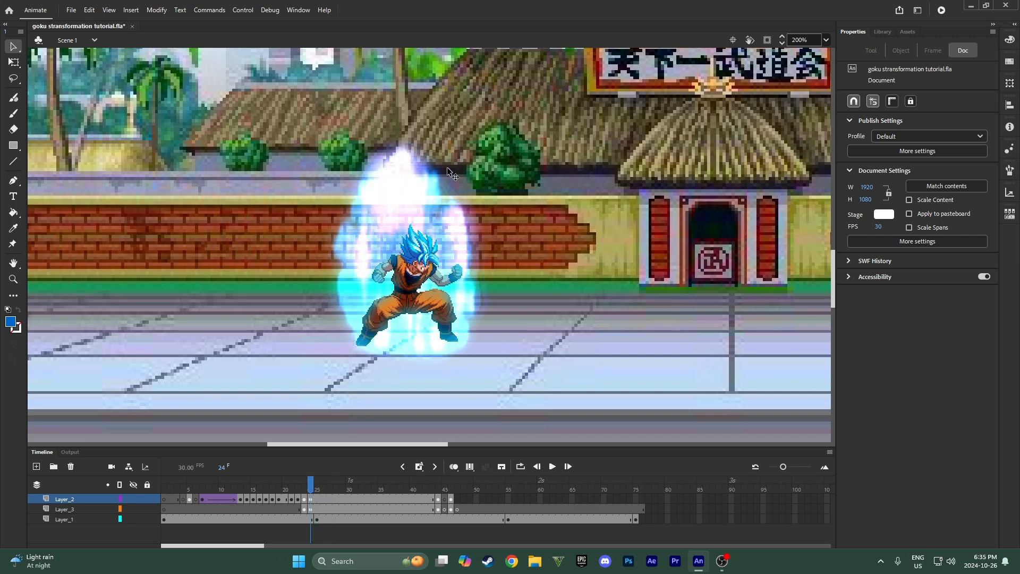
pyautogui.moveTo(872, 59)
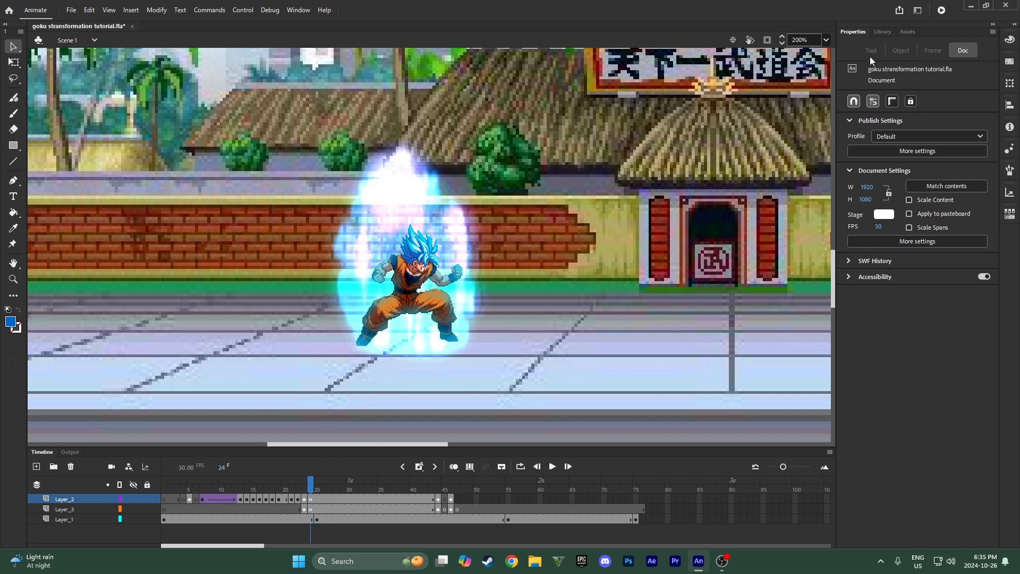
# - Show the Library panel and preview the 'aura burst better' ring symbol
pyautogui.click(882, 31)
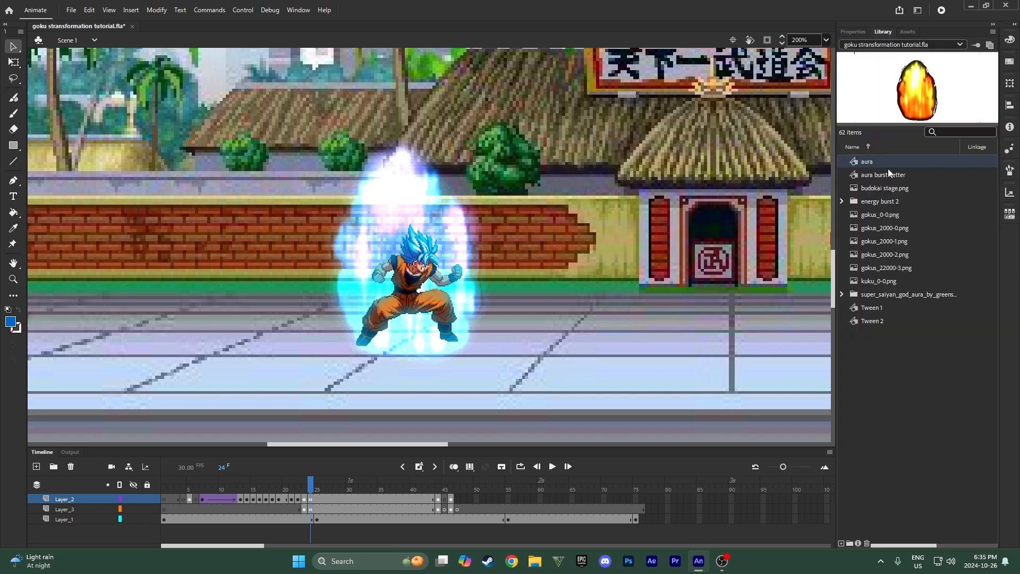
pyautogui.click(883, 174)
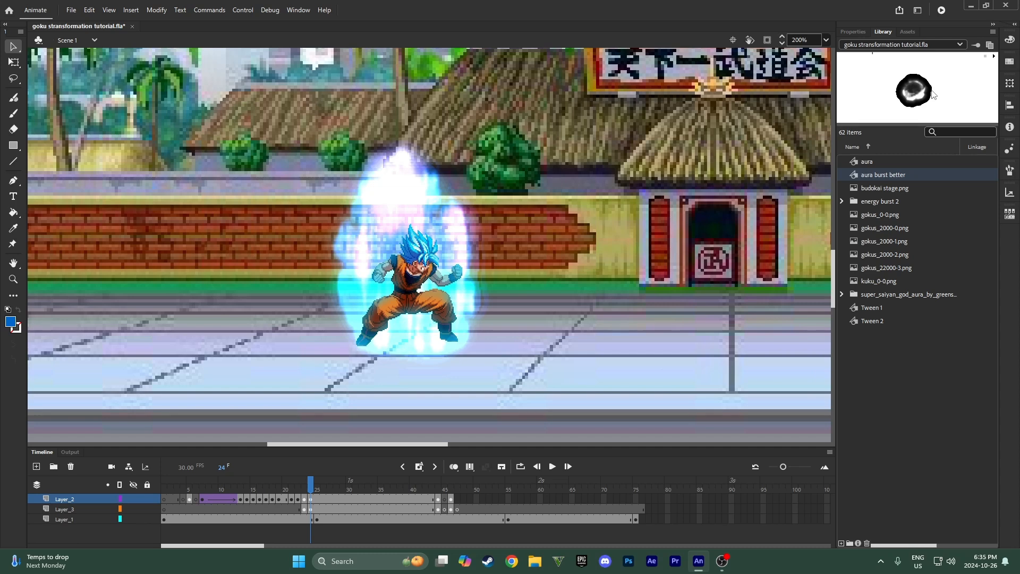
pyautogui.click(130, 9)
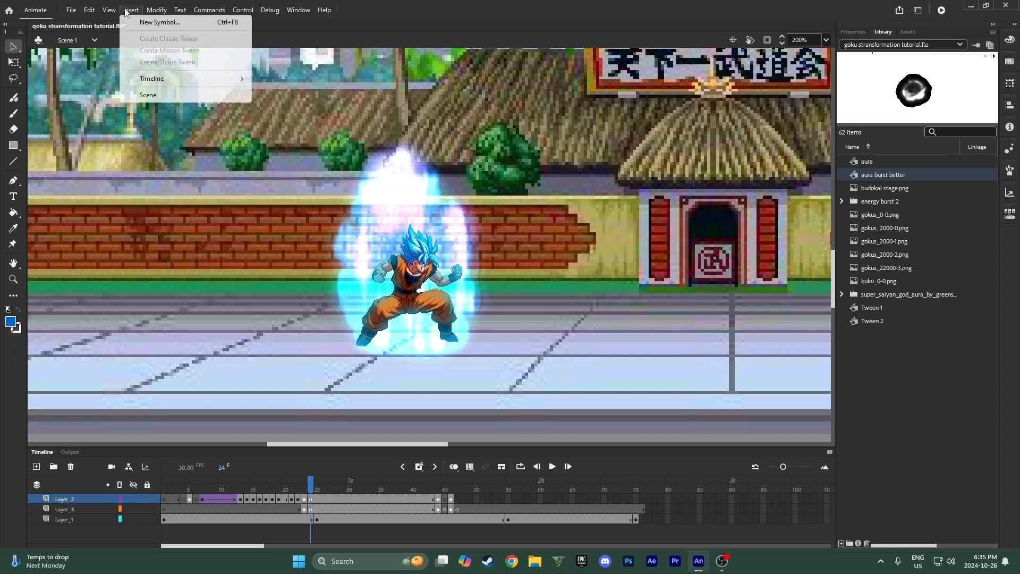
pyautogui.click(179, 9)
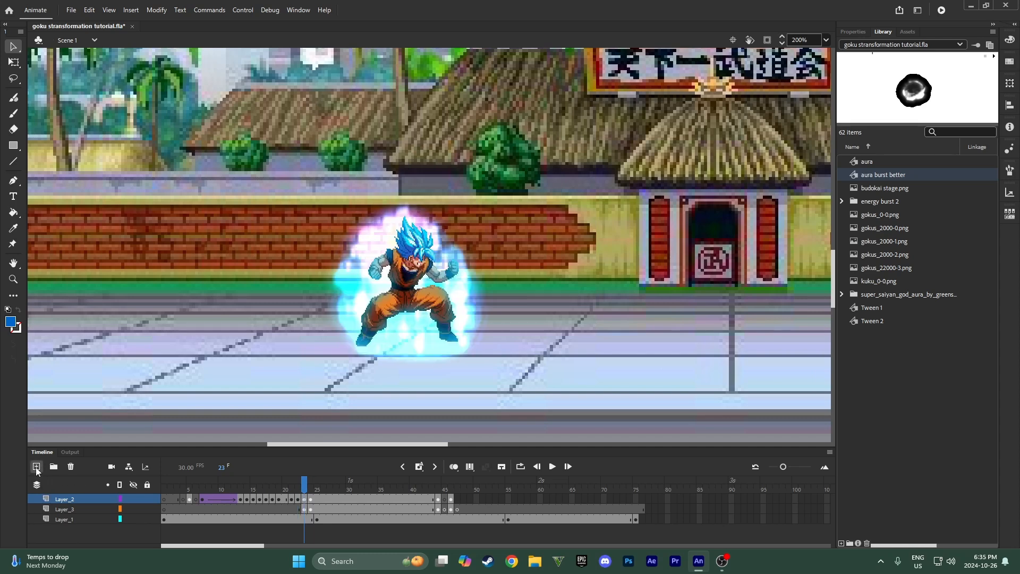
# - Add a new top layer holding the aura burst over Goku and set its frame blend to Screen
pyautogui.rightClick(304, 498)
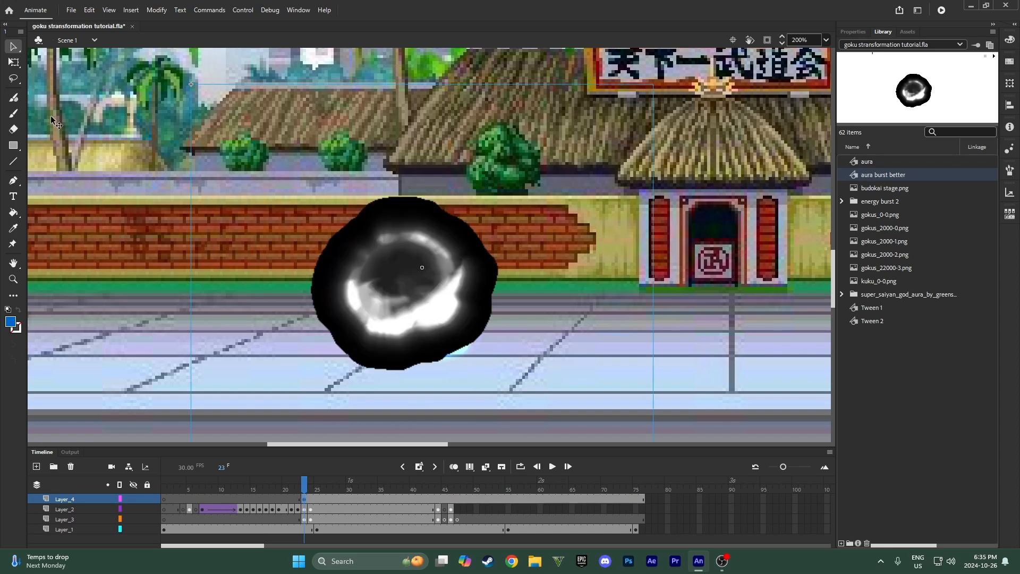
pyautogui.moveTo(858, 41)
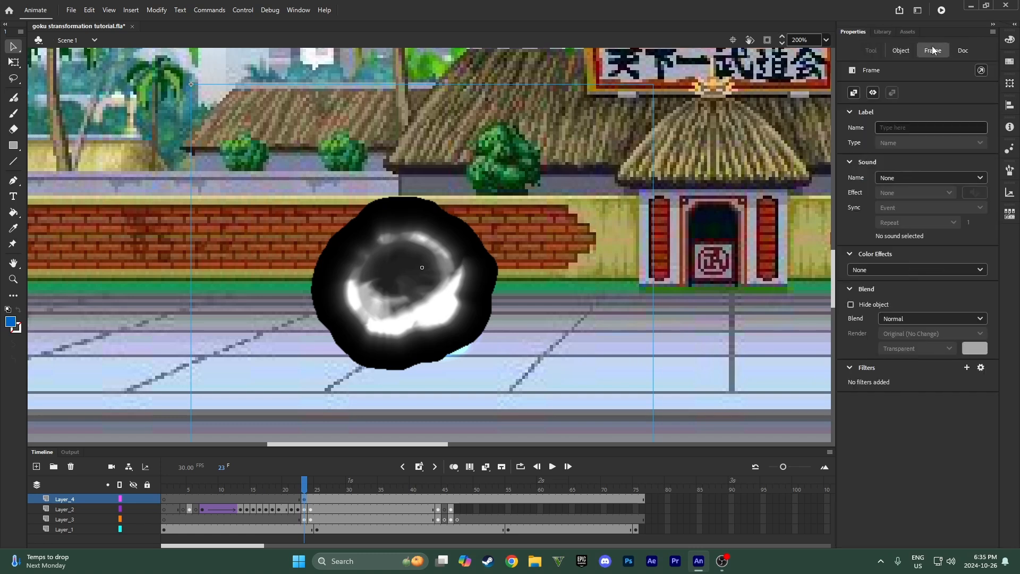
pyautogui.click(930, 319)
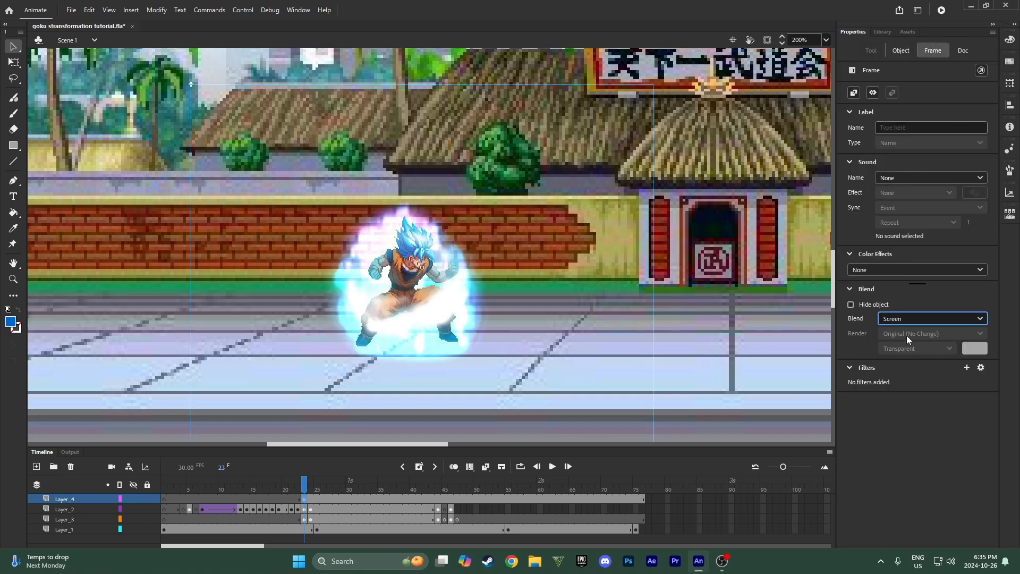
pyautogui.click(930, 318)
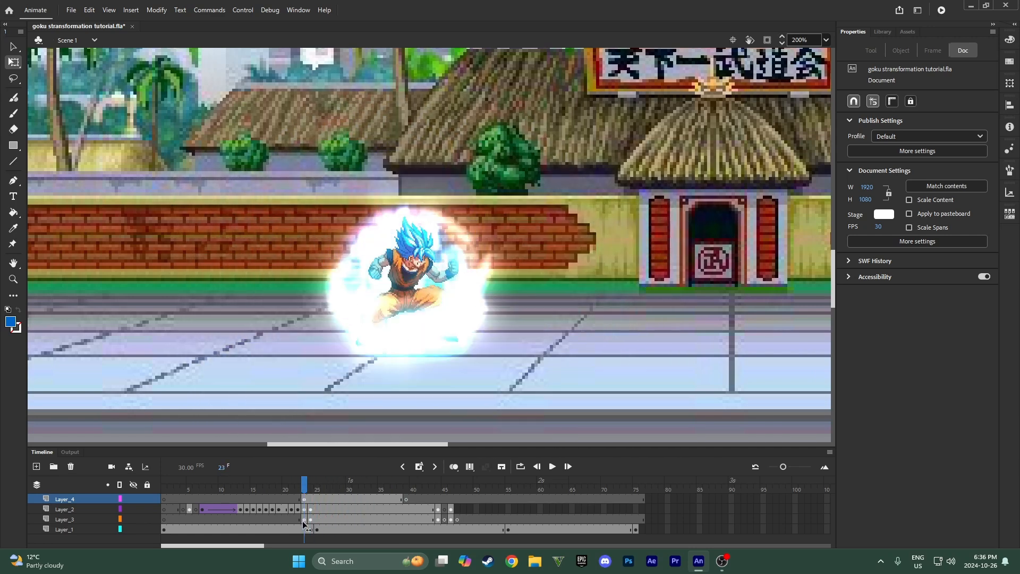
# - Give the burst instance an Advanced colour effect with Red at -10%
pyautogui.click(432, 256)
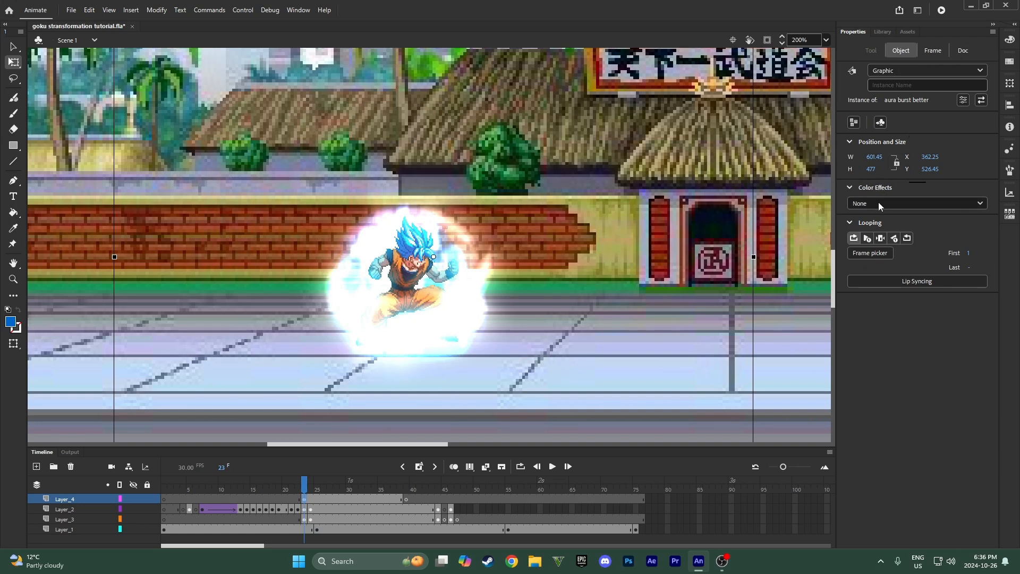
pyautogui.click(916, 203)
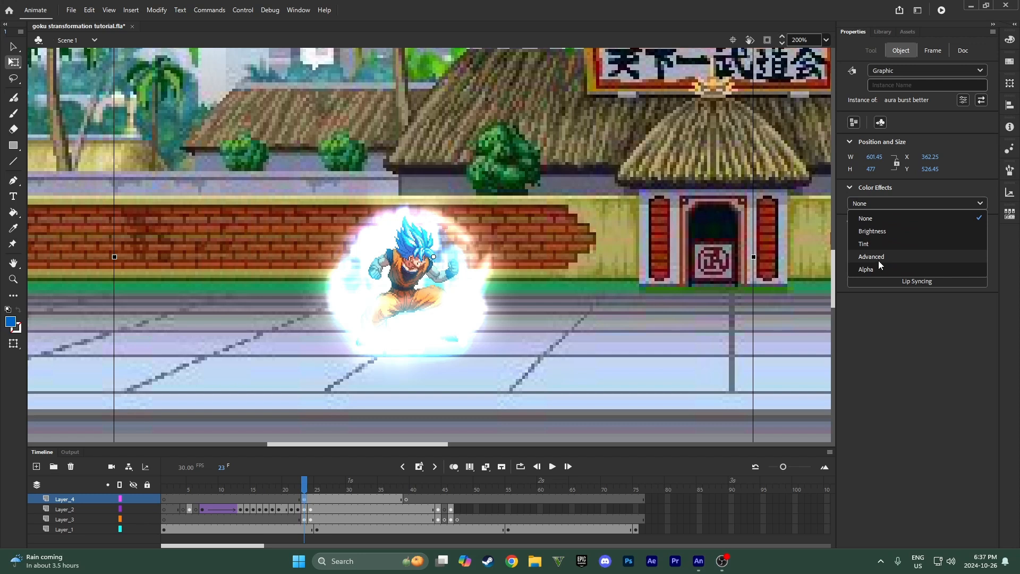
pyautogui.click(871, 255)
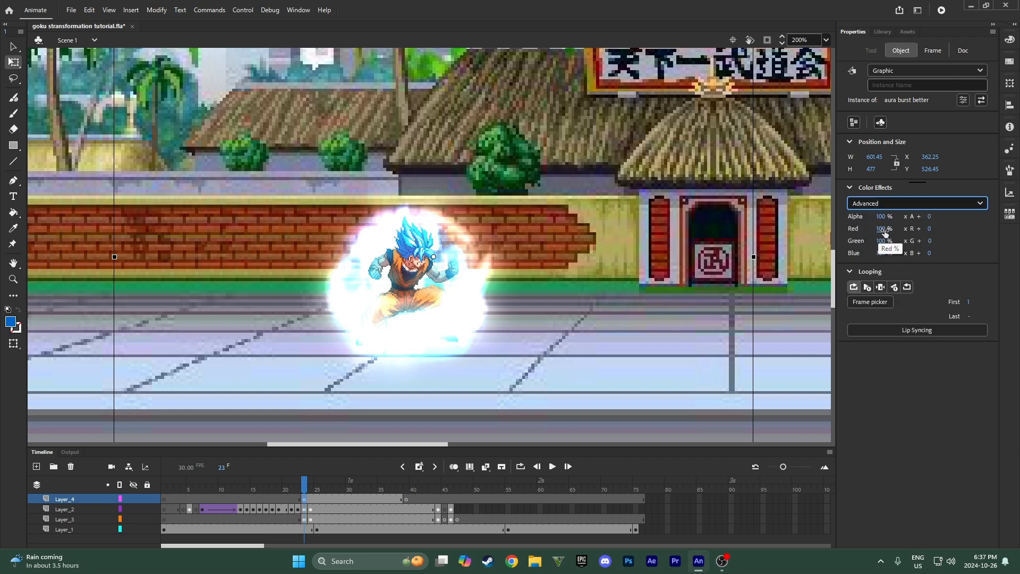
pyautogui.write('-10')
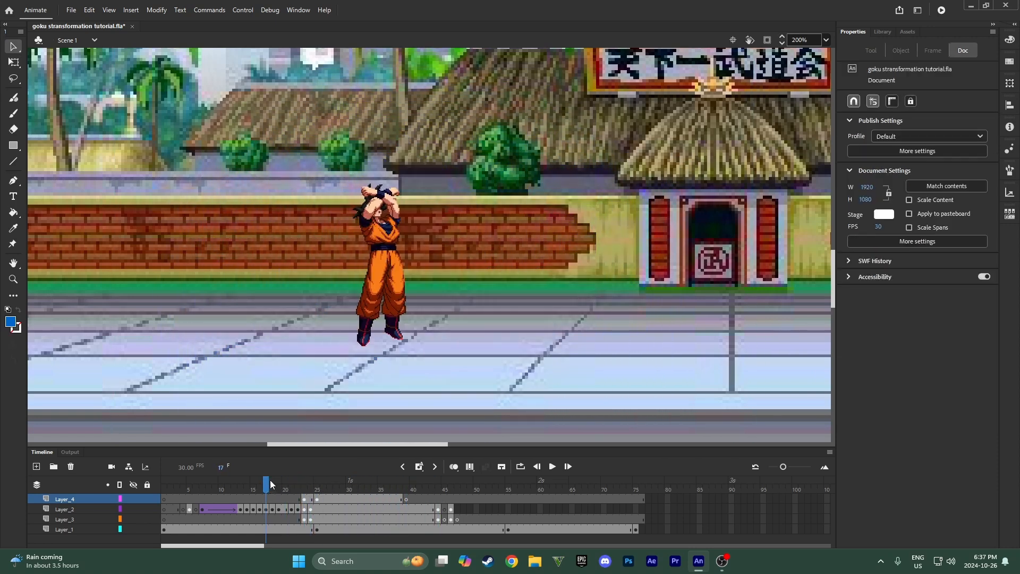
pyautogui.click(550, 467)
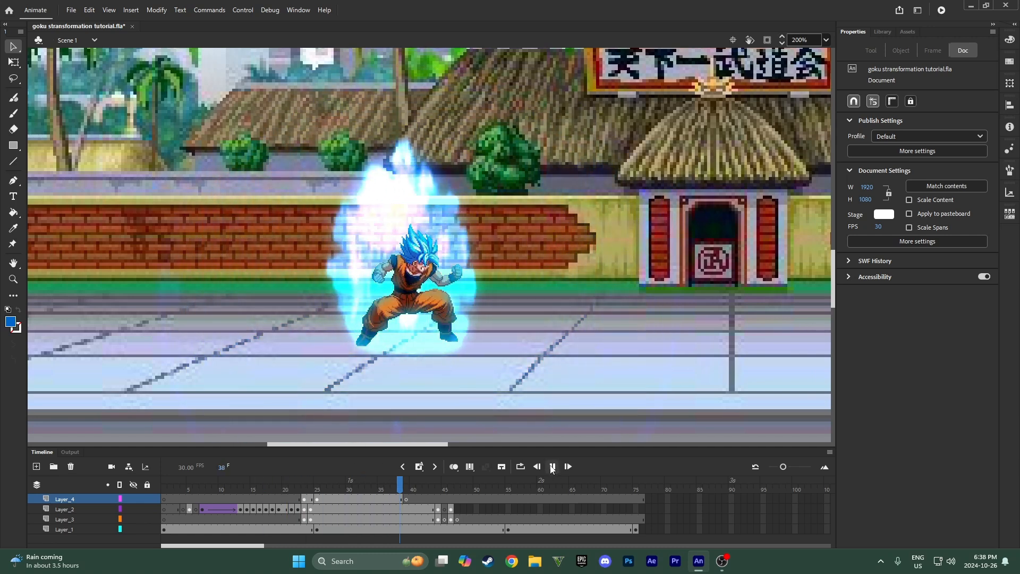
pyautogui.click(303, 485)
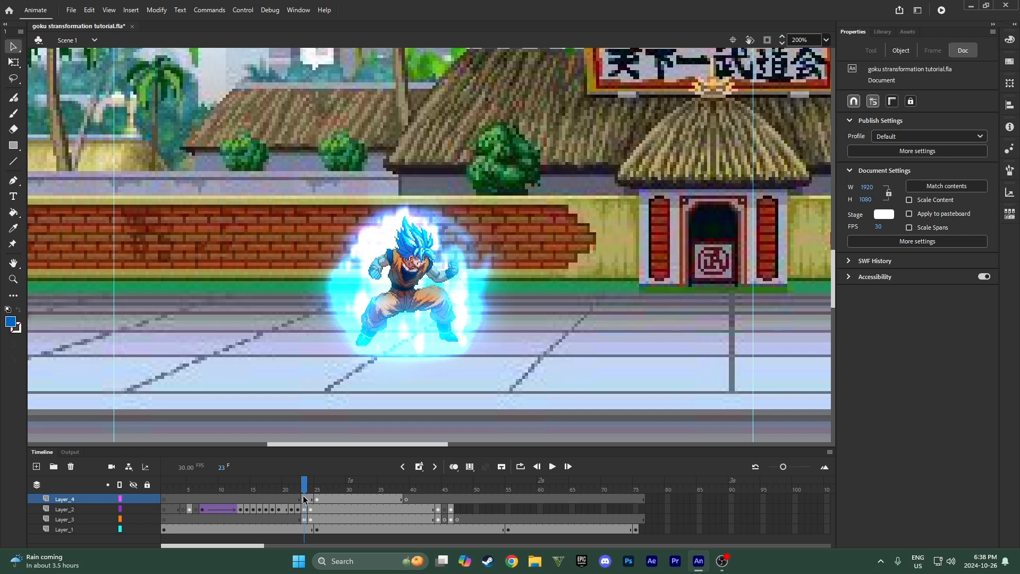
pyautogui.moveTo(302, 394)
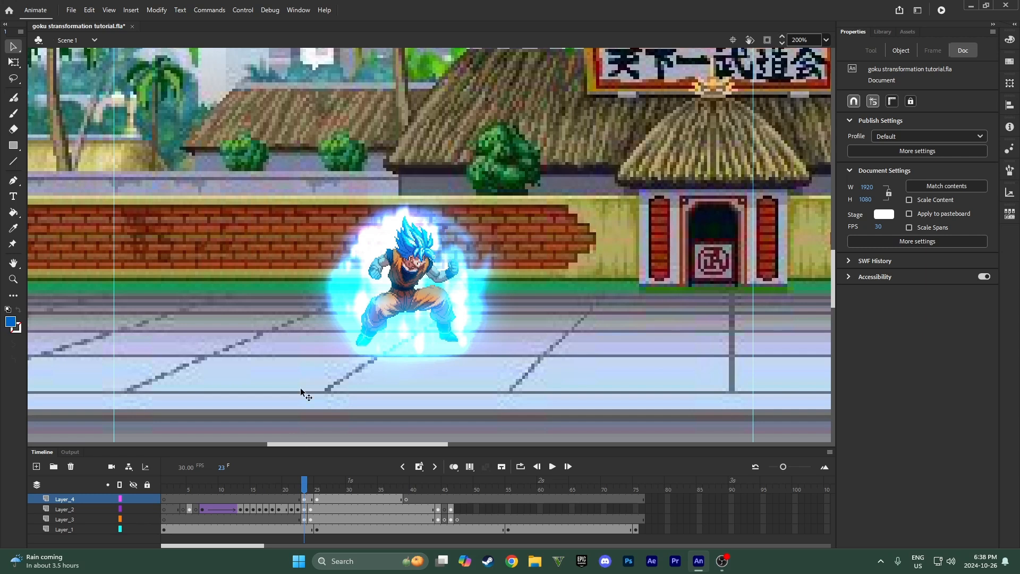
# - Select the burst instance and set its keyframe blend mode to Add
pyautogui.click(130, 10)
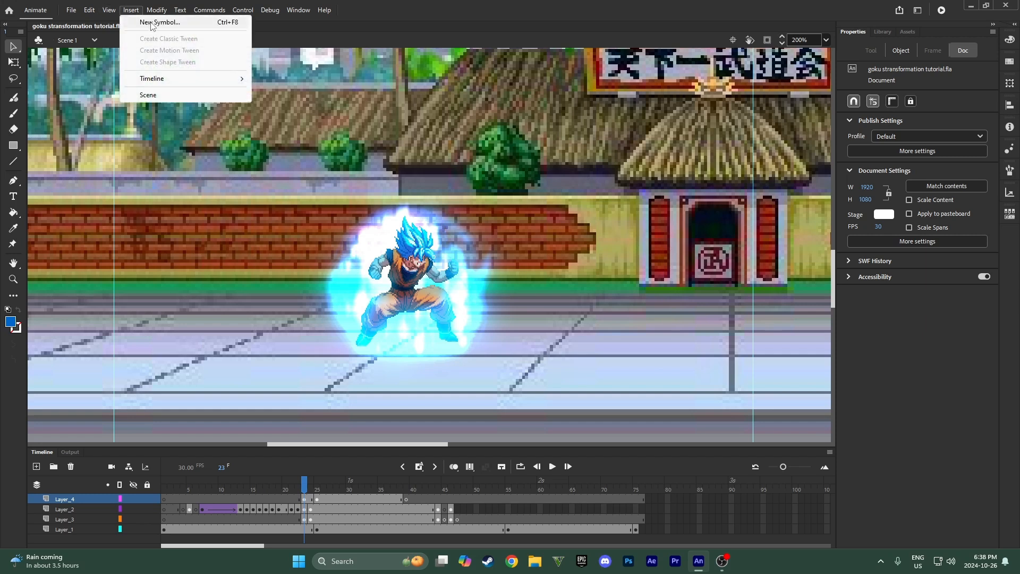
pyautogui.click(160, 22)
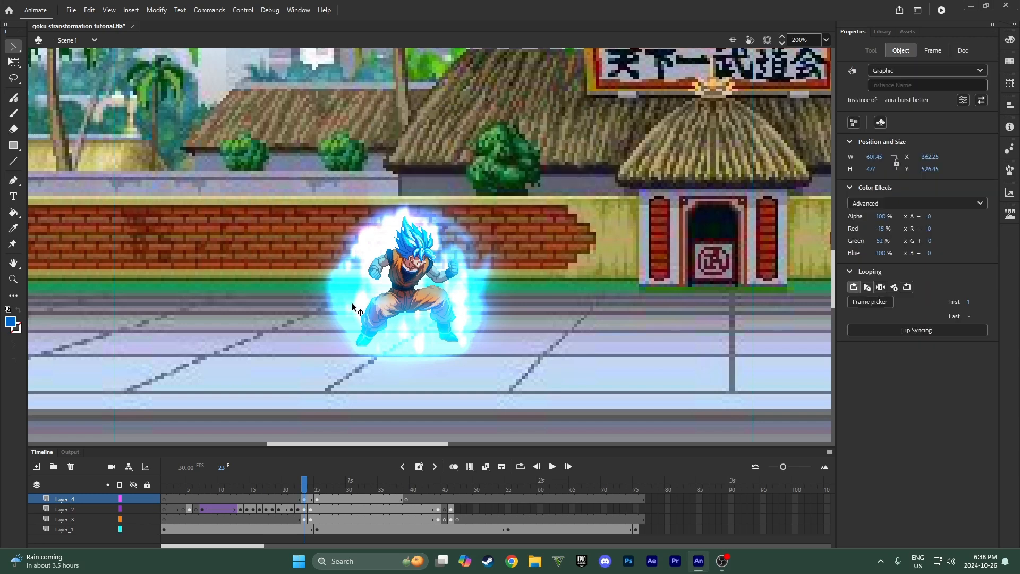
pyautogui.moveTo(933, 50)
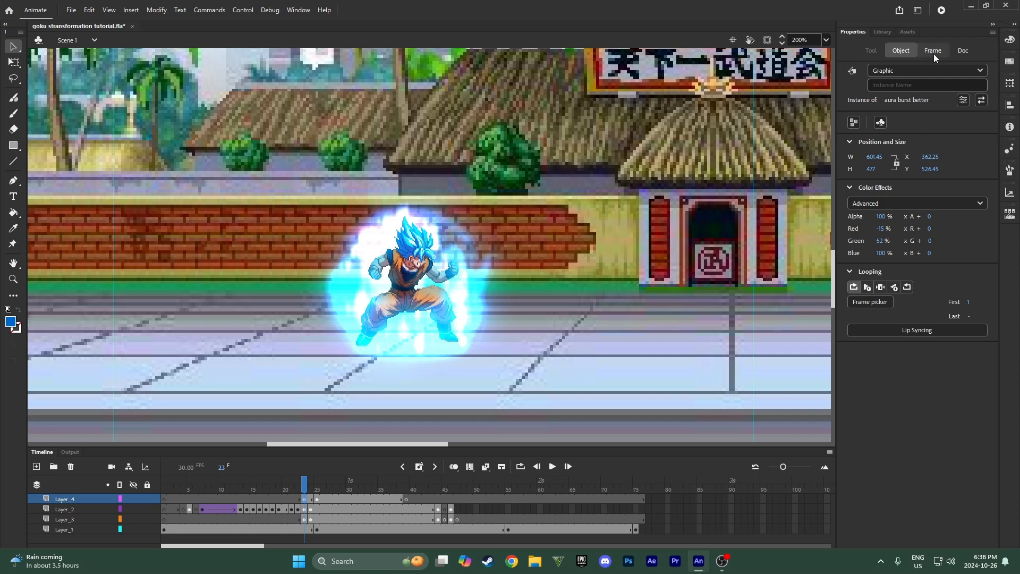
pyautogui.click(932, 49)
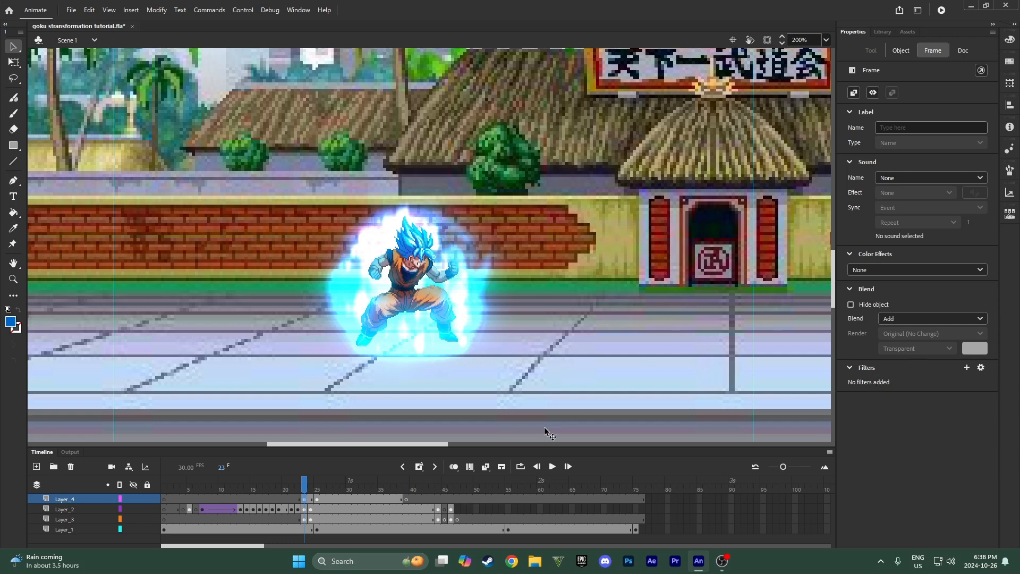
pyautogui.moveTo(351, 443)
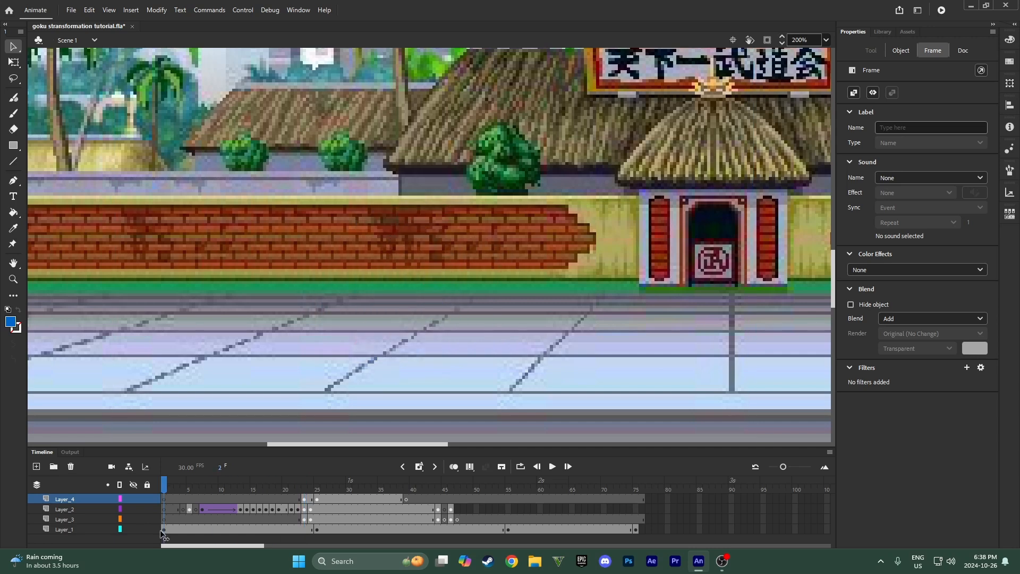
pyautogui.click(551, 467)
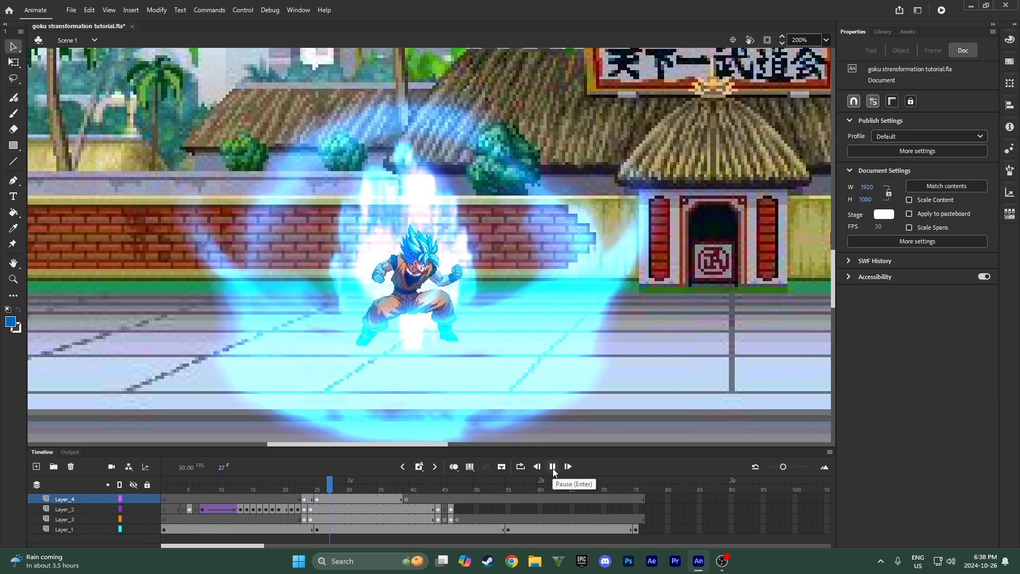
pyautogui.click(552, 466)
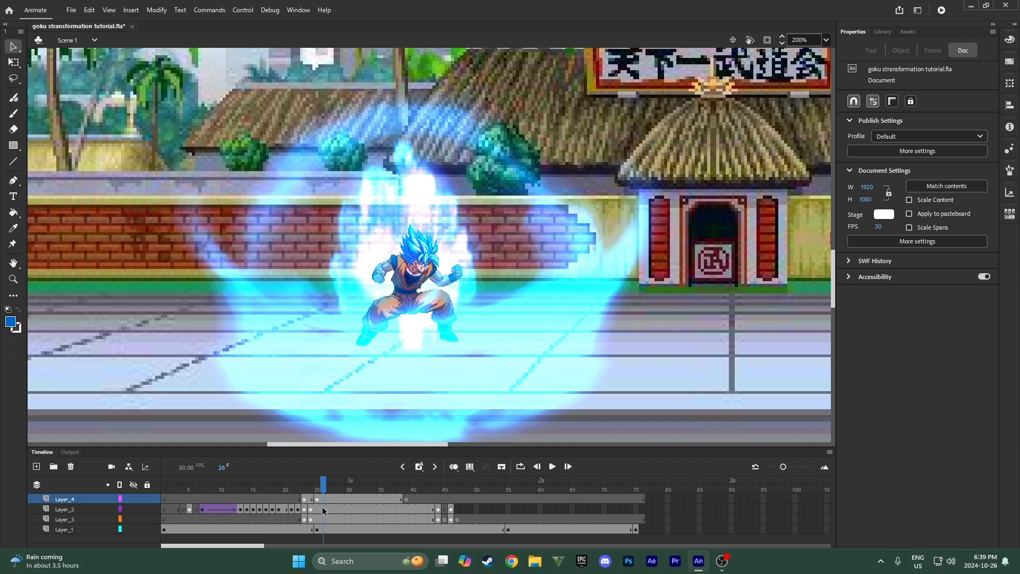
pyautogui.moveTo(318, 507)
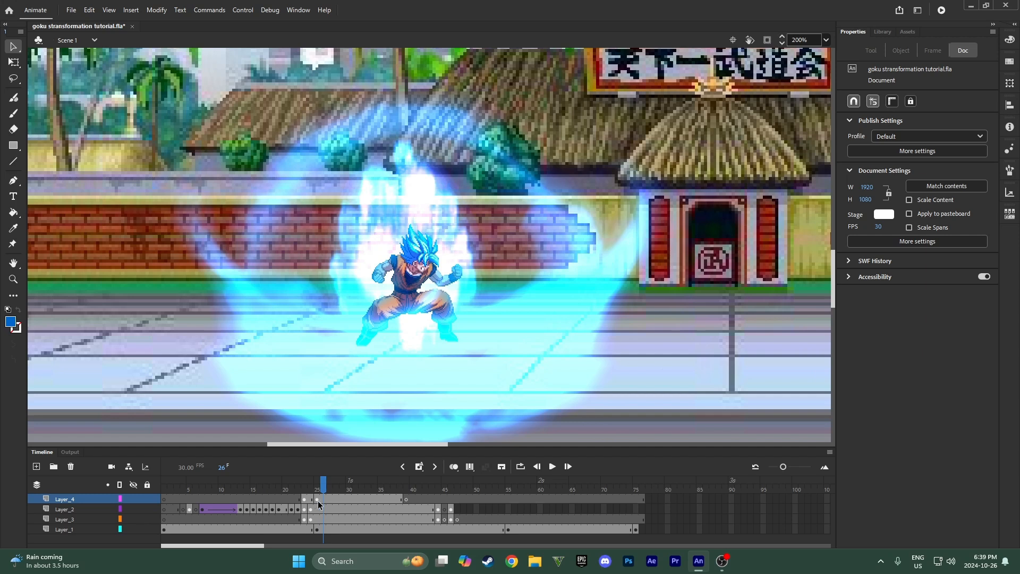